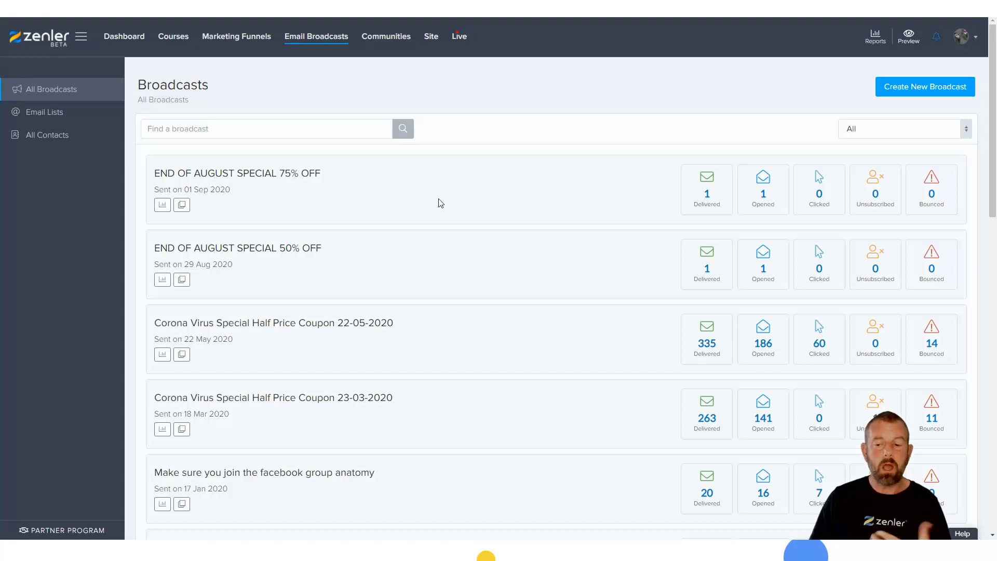
{"action": "mouse_move", "coordinate": [392, 206]}
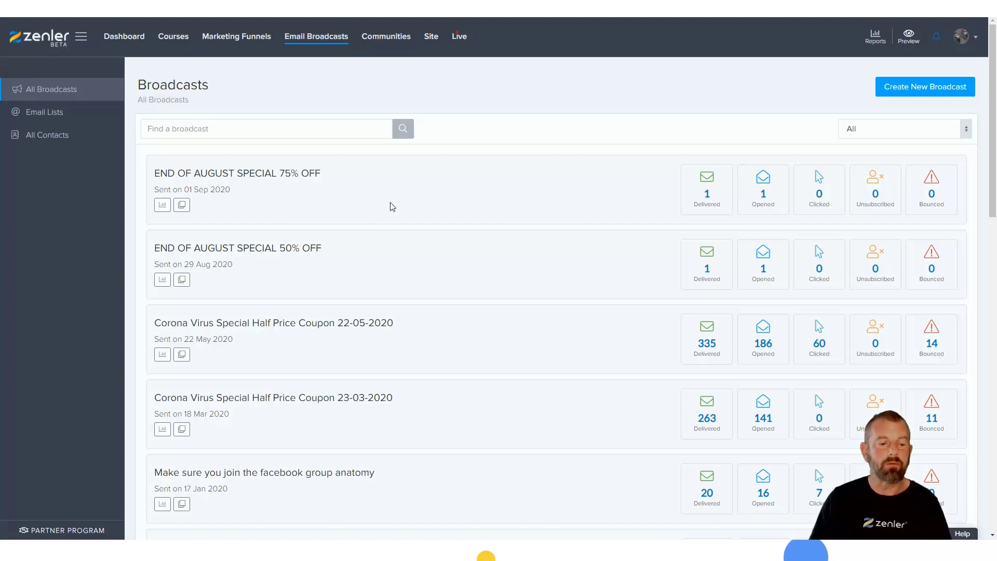
{"action": "mouse_move", "coordinate": [416, 209]}
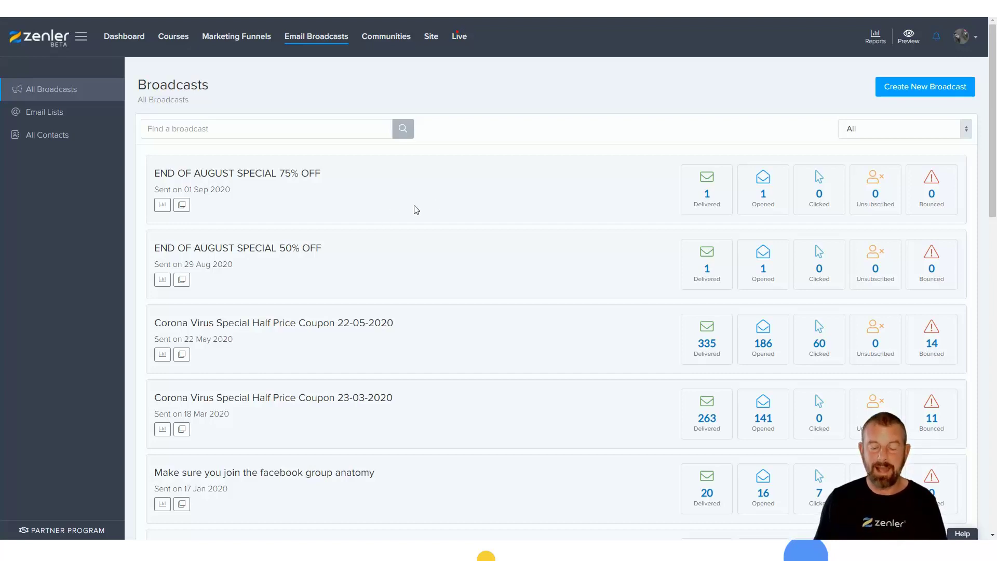
{"action": "mouse_move", "coordinate": [897, 93]}
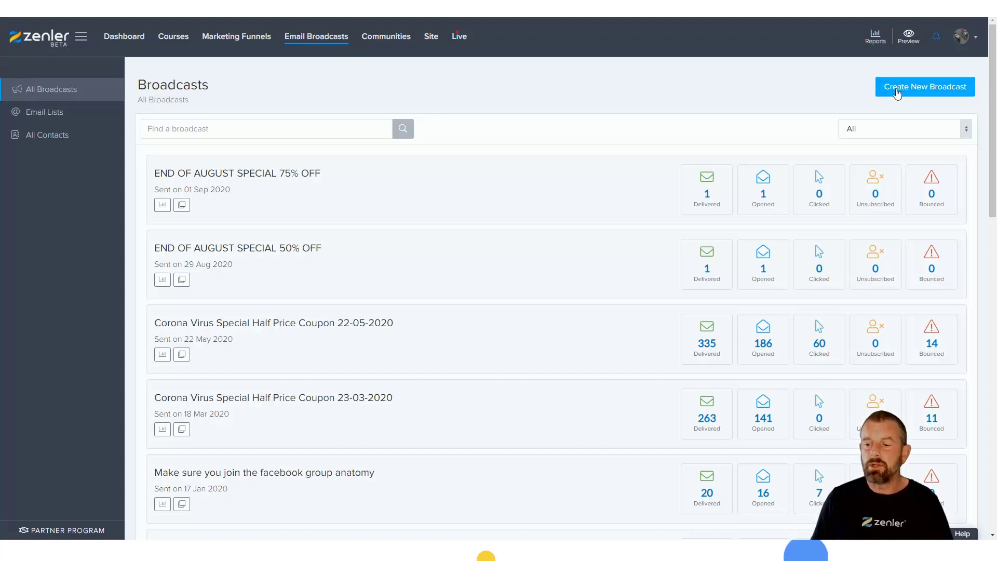
- Create a broadcast titled 'END OF AUGUST SPECIAL 95% OFF' by editing the autofilled 75% OFF title
{"action": "left_click", "coordinate": [925, 86]}
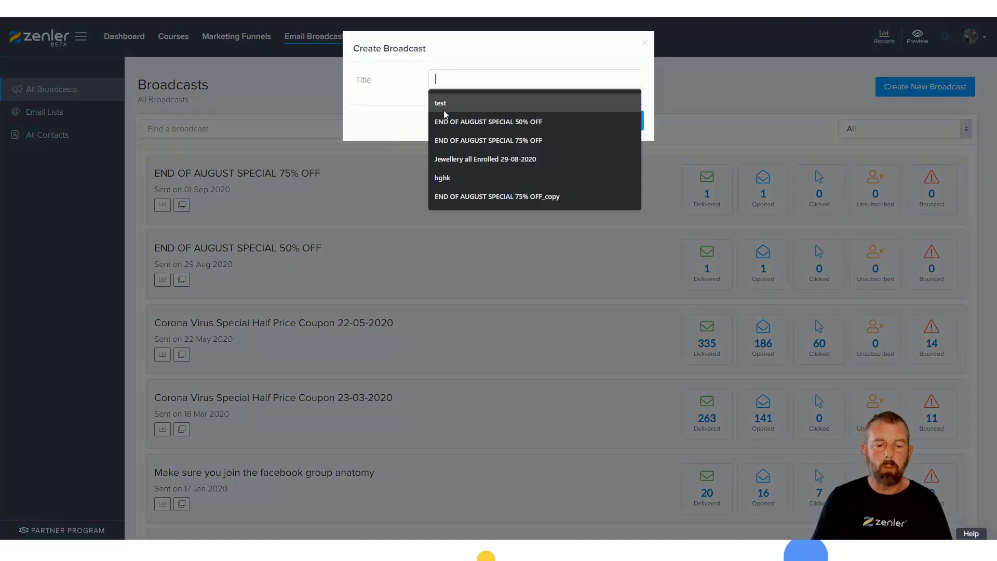
{"action": "left_click", "coordinate": [488, 141]}
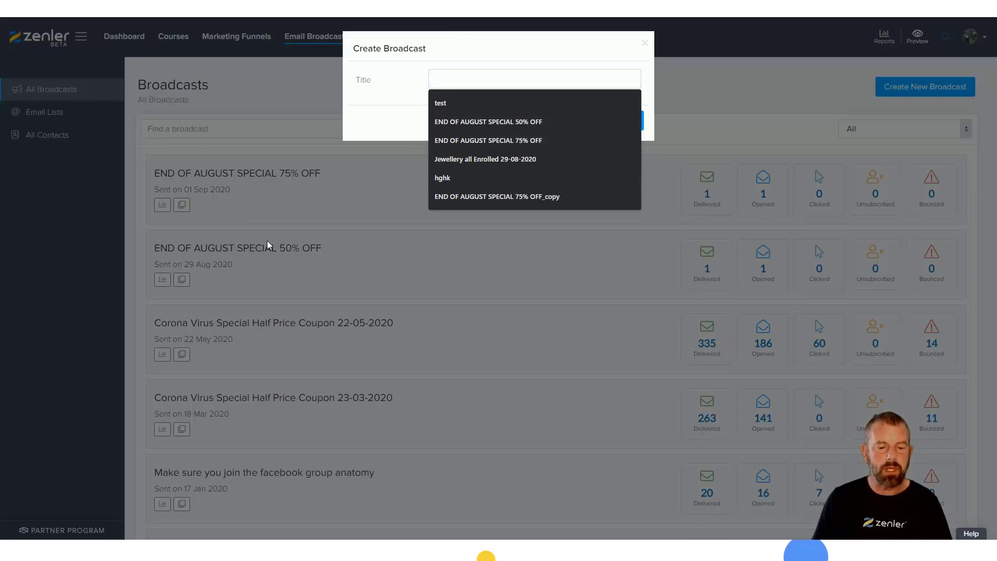
{"action": "left_click", "coordinate": [487, 140]}
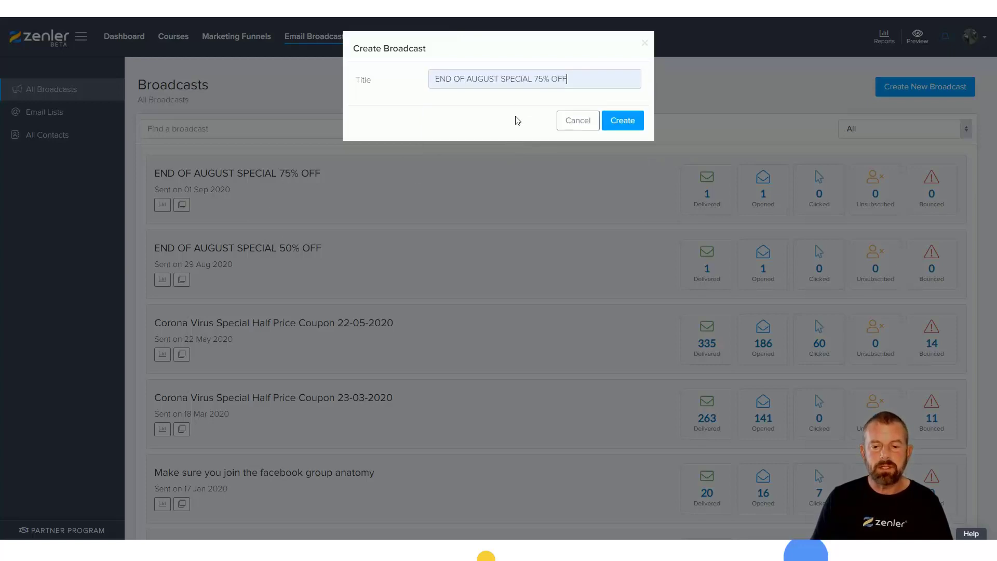
{"action": "left_click", "coordinate": [539, 78]}
{"action": "type", "text": "9"}
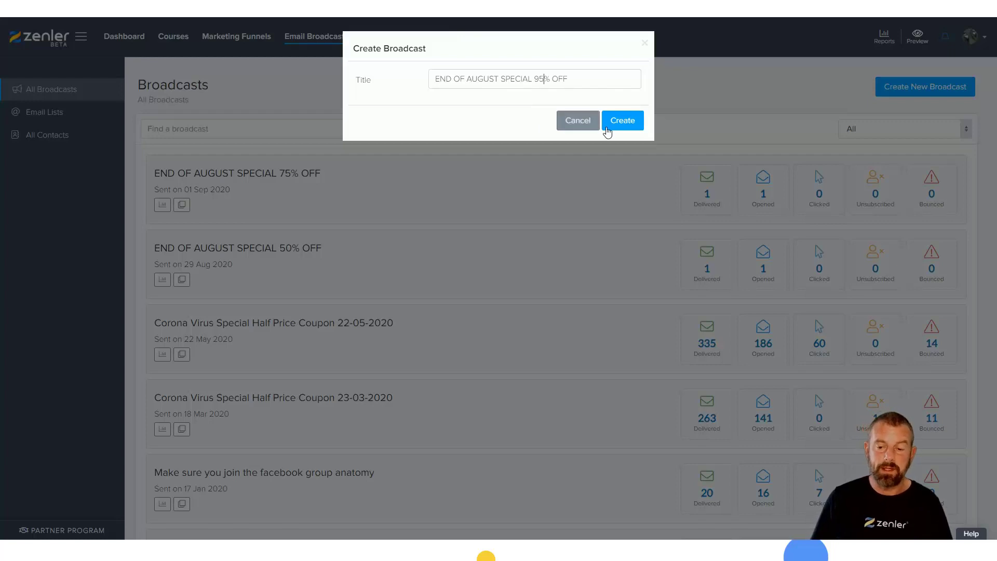
{"action": "left_click", "coordinate": [623, 120]}
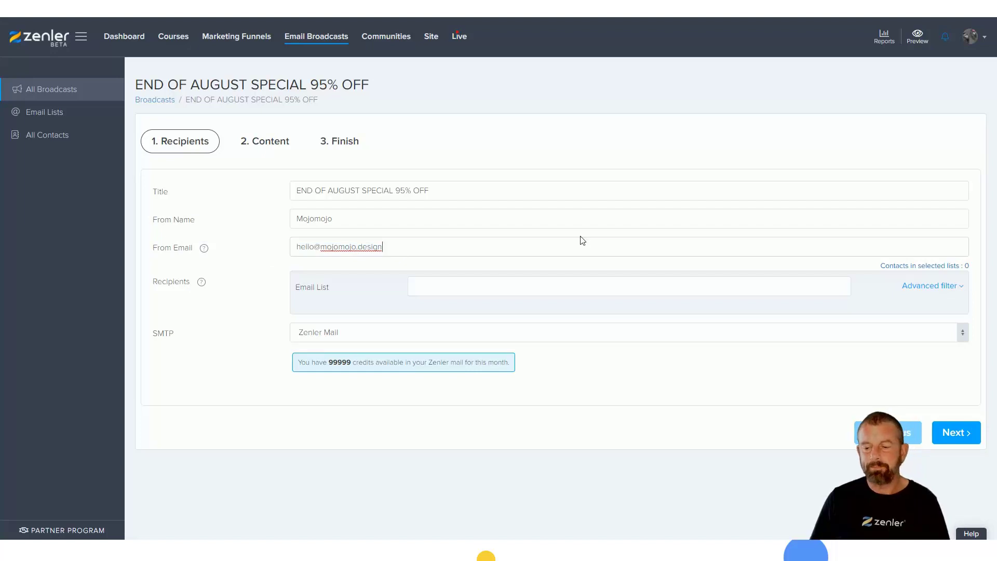
{"action": "mouse_move", "coordinate": [895, 272]}
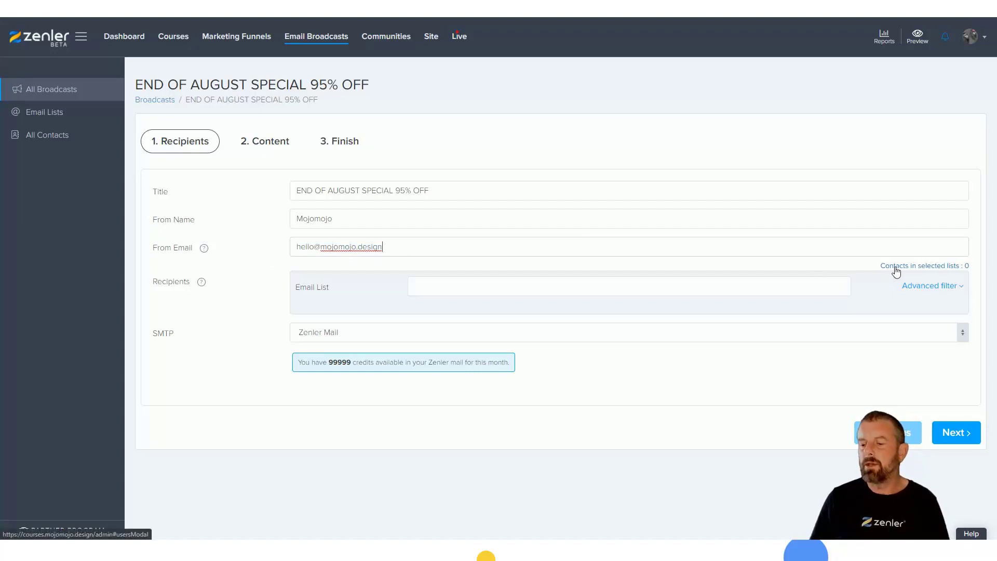
{"action": "mouse_move", "coordinate": [969, 271]}
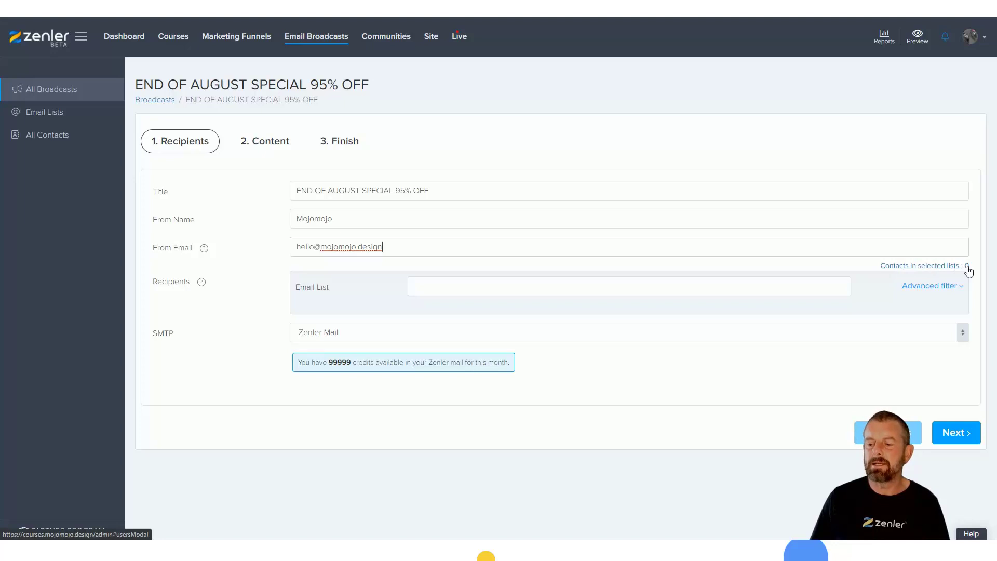
{"action": "mouse_move", "coordinate": [678, 263]}
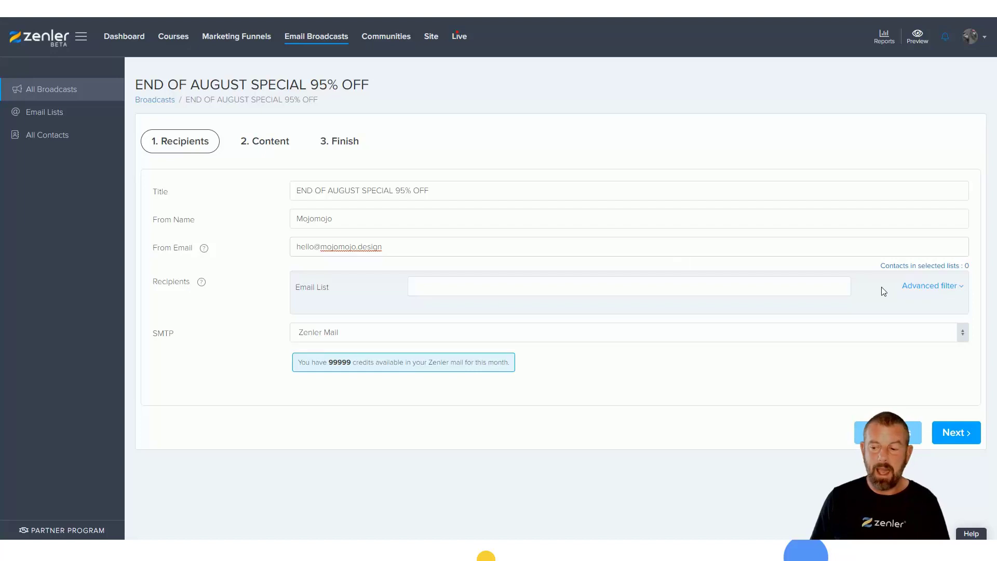
- Open the Email List field on the broadcast's Recipients step
{"action": "left_click", "coordinate": [359, 246]}
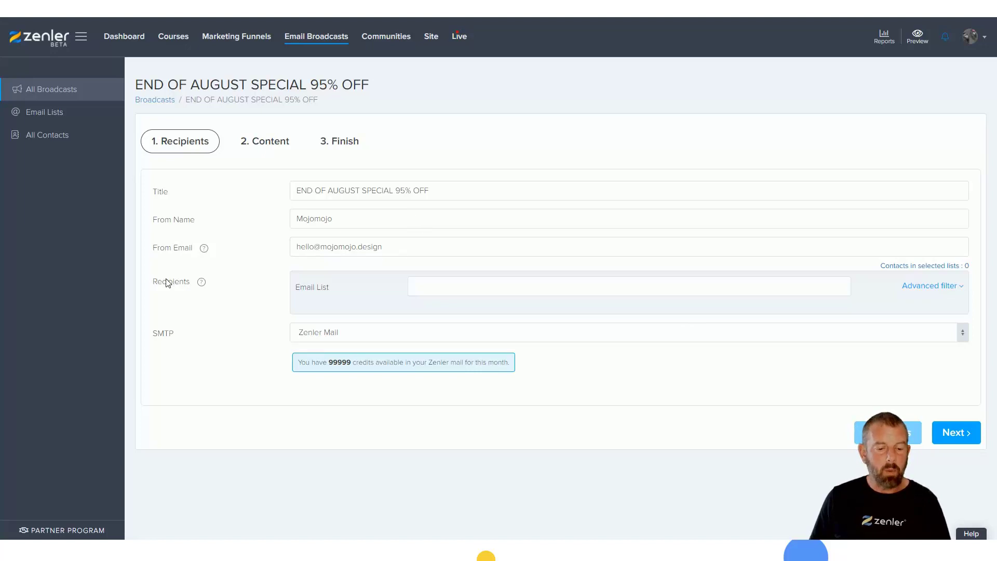
{"action": "mouse_move", "coordinate": [163, 231]}
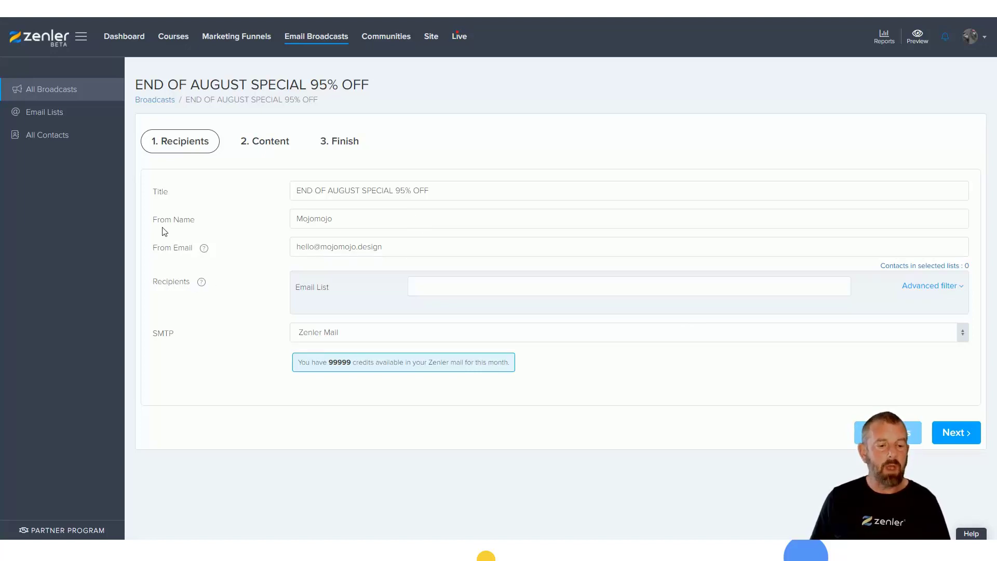
{"action": "mouse_move", "coordinate": [240, 279]}
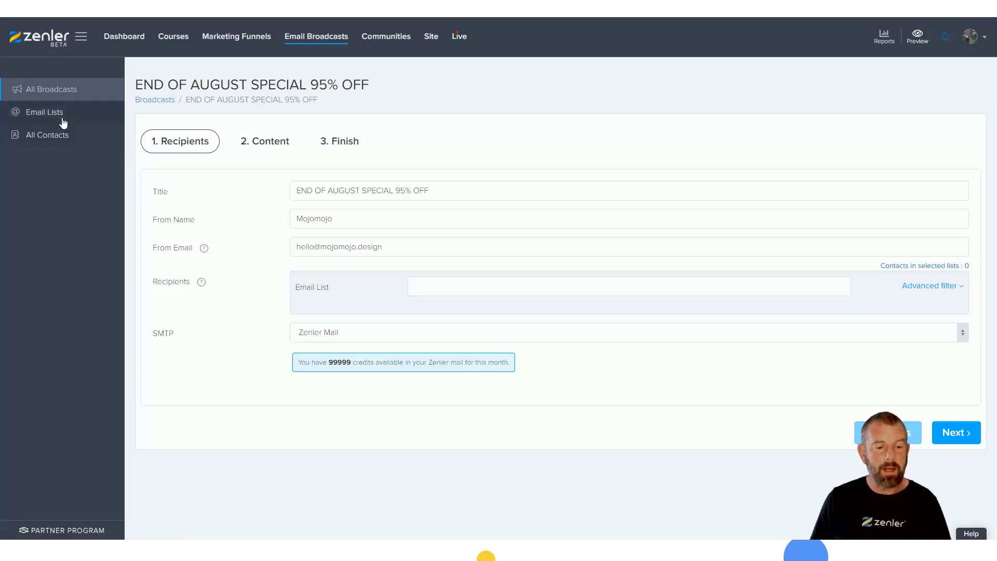
{"action": "mouse_move", "coordinate": [360, 299]}
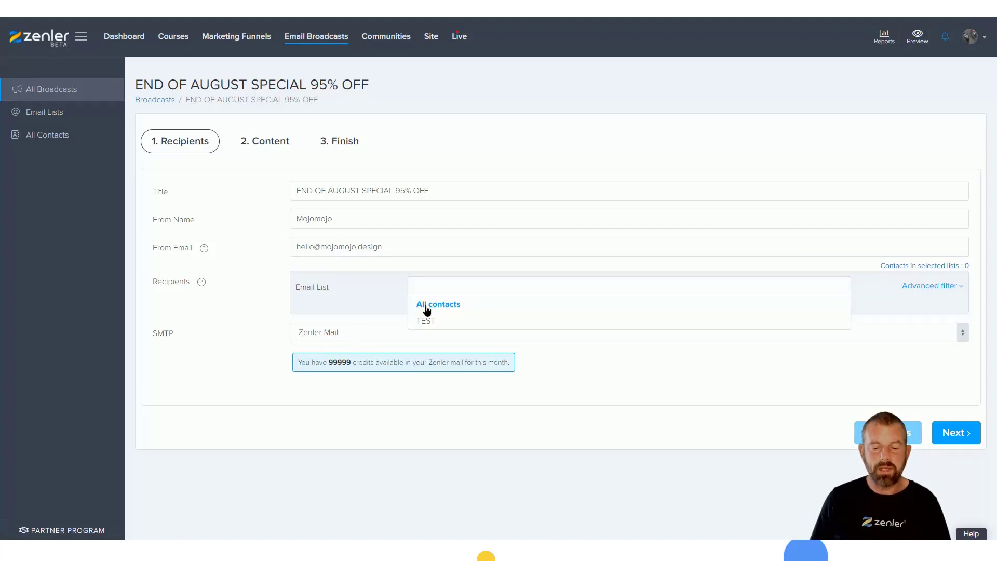
- Send to All contacts (442), after briefly adding and then removing the TEST list
{"action": "left_click", "coordinate": [437, 304]}
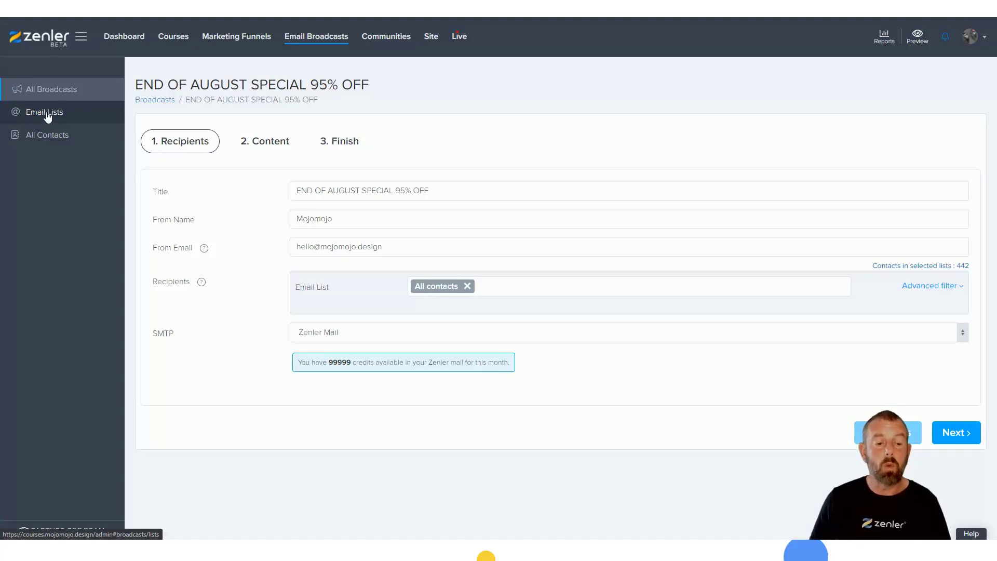
{"action": "mouse_move", "coordinate": [63, 115]}
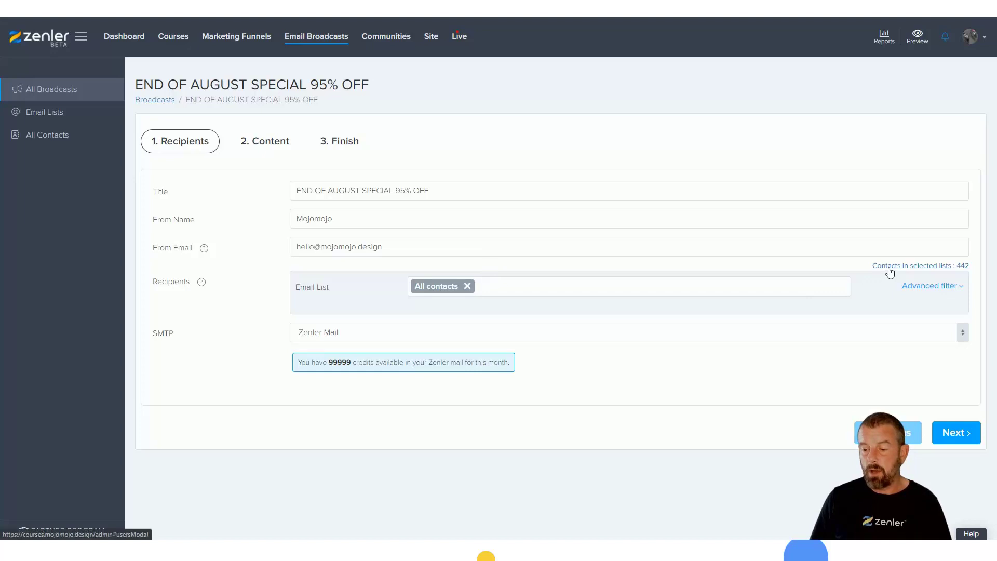
{"action": "mouse_move", "coordinate": [967, 268]}
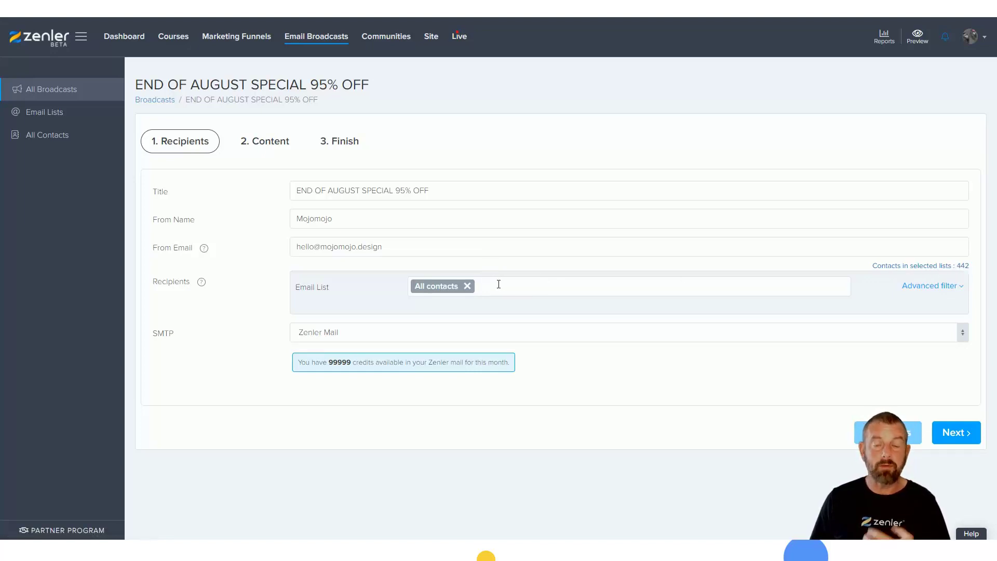
{"action": "mouse_move", "coordinate": [882, 283]}
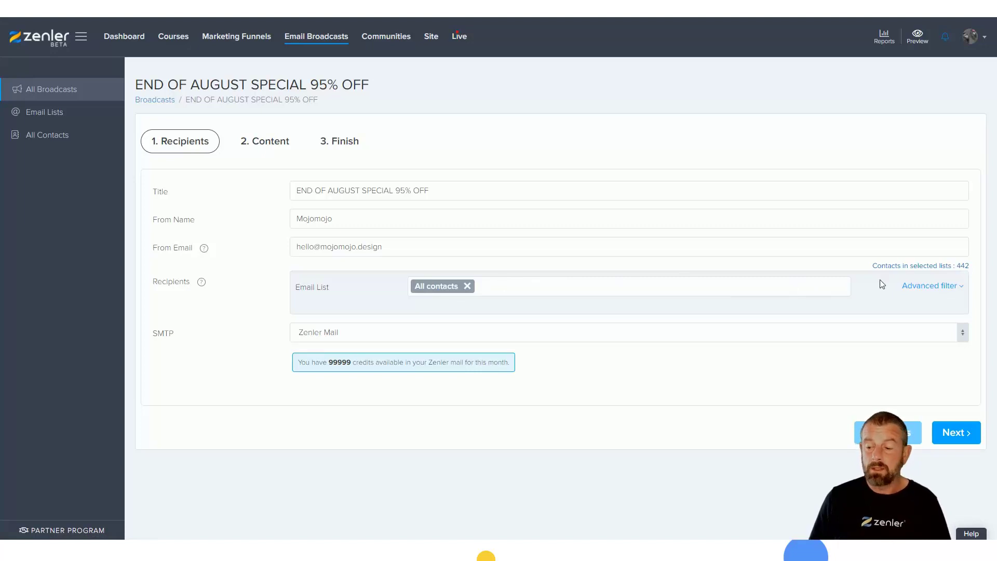
{"action": "mouse_move", "coordinate": [469, 291]}
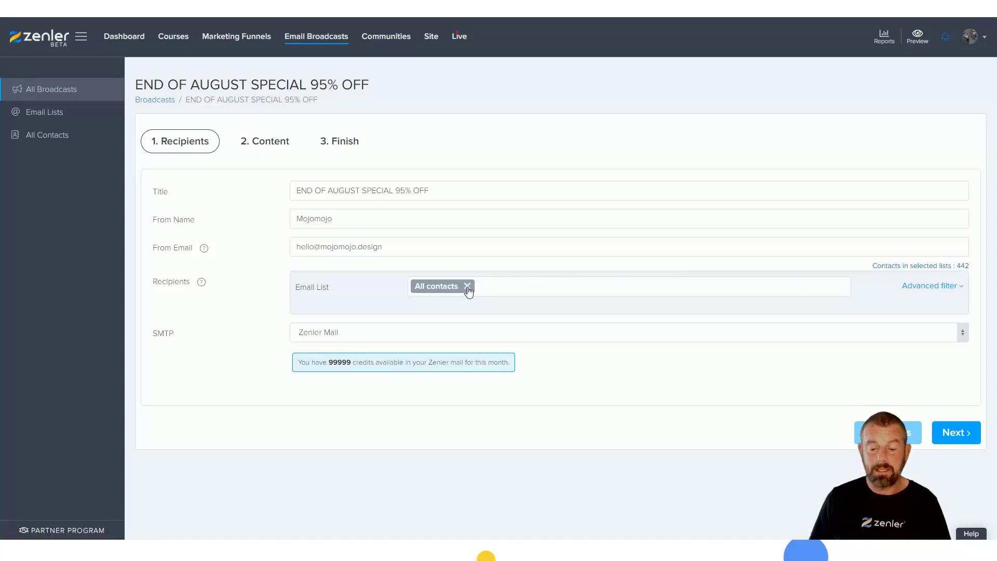
{"action": "left_click", "coordinate": [467, 287]}
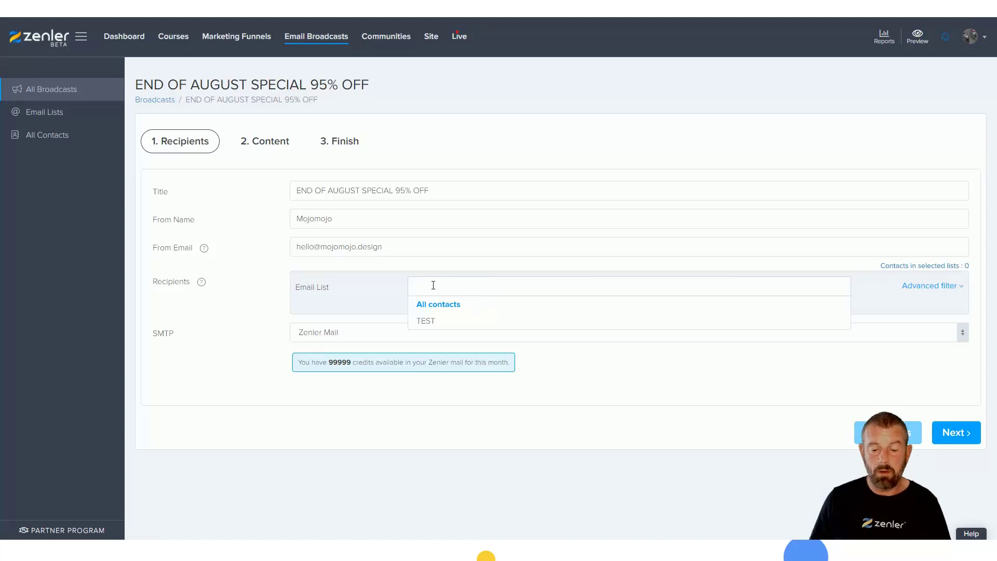
{"action": "left_click", "coordinate": [438, 305]}
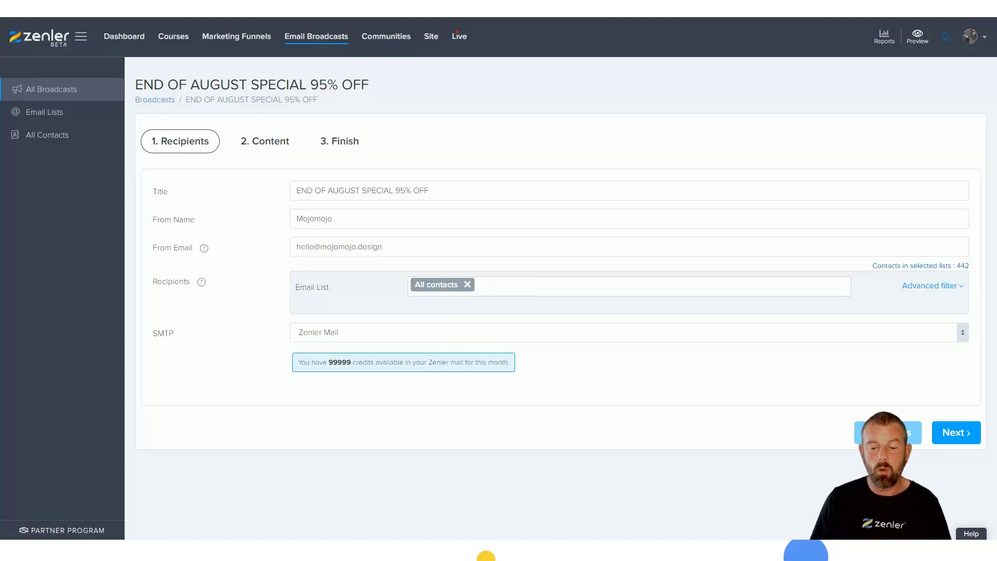
{"action": "left_click", "coordinate": [561, 284]}
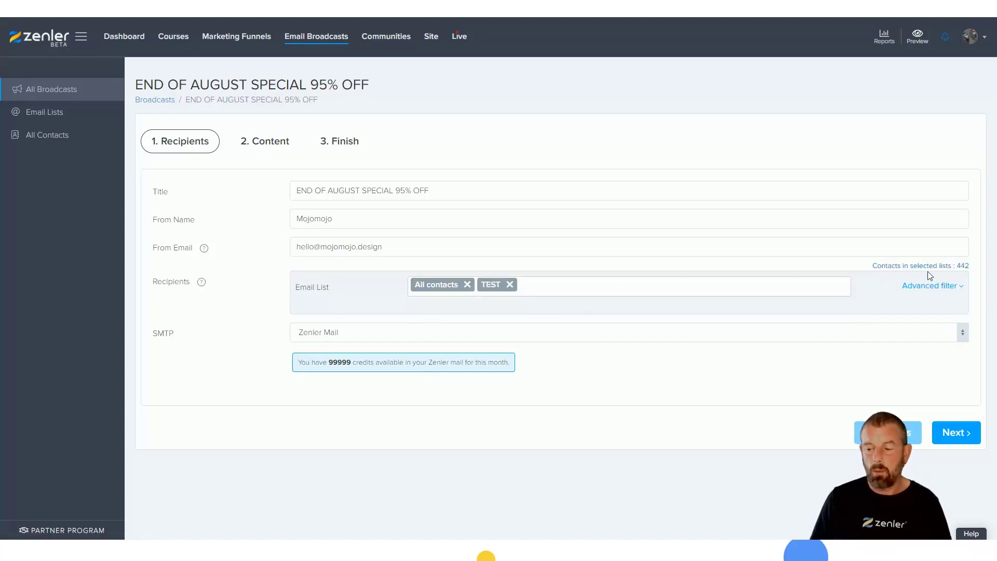
{"action": "mouse_move", "coordinate": [510, 289]}
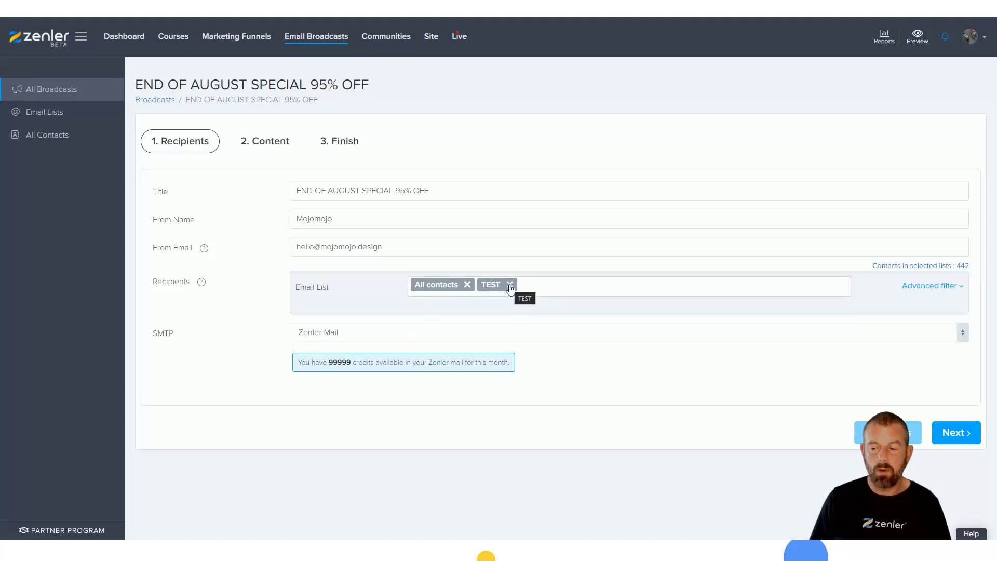
{"action": "left_click", "coordinate": [510, 285]}
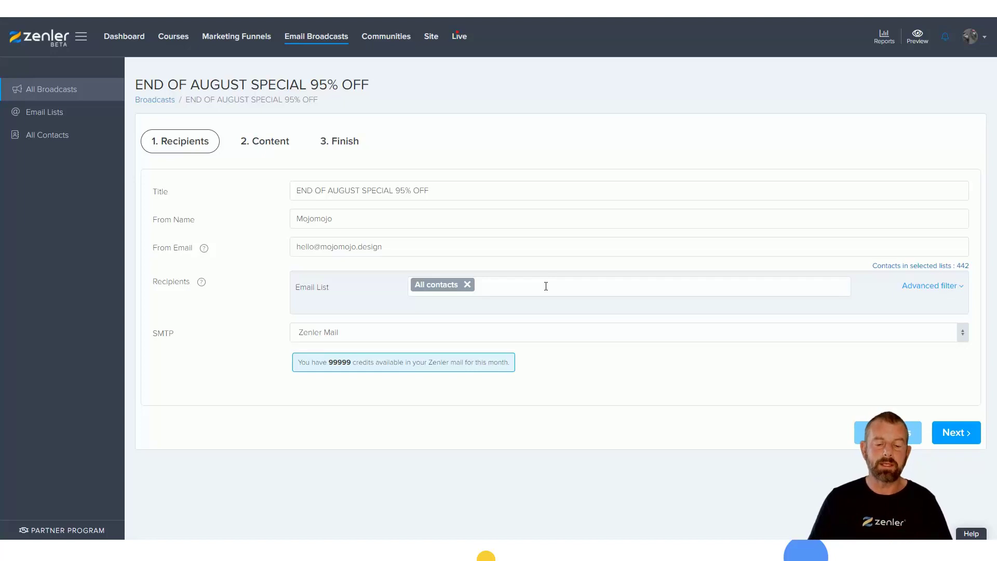
{"action": "mouse_move", "coordinate": [157, 334]}
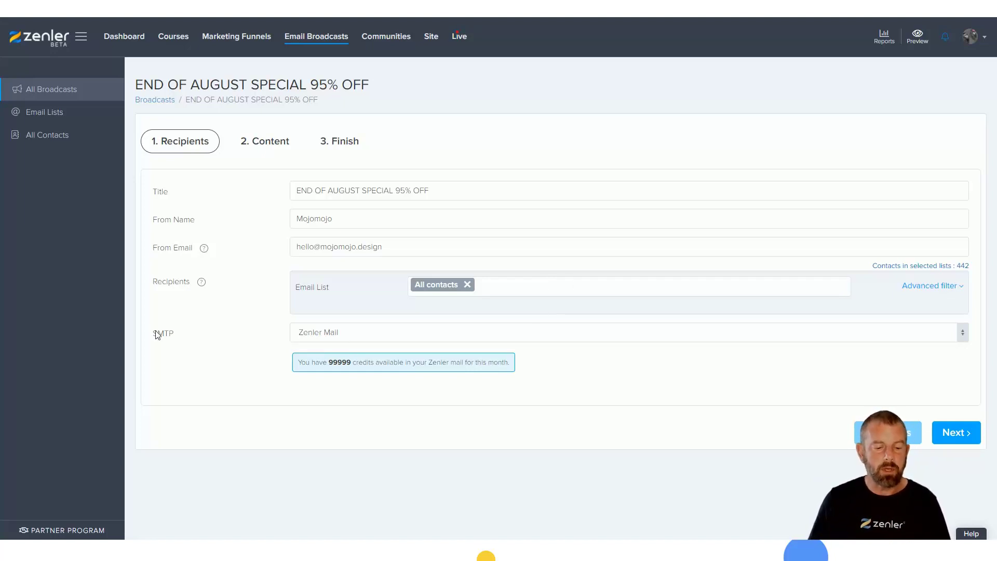
{"action": "mouse_move", "coordinate": [310, 338]}
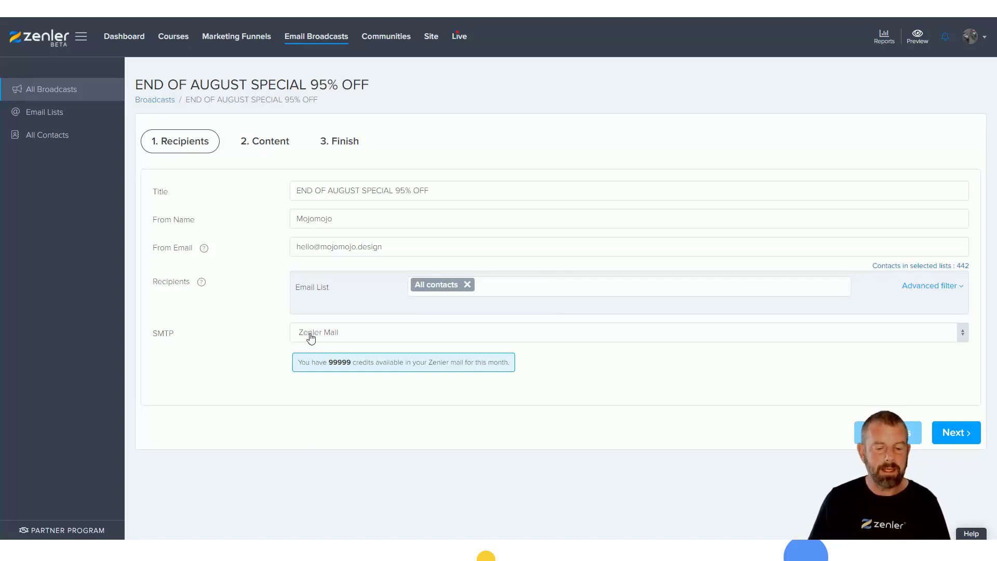
{"action": "mouse_move", "coordinate": [398, 340]}
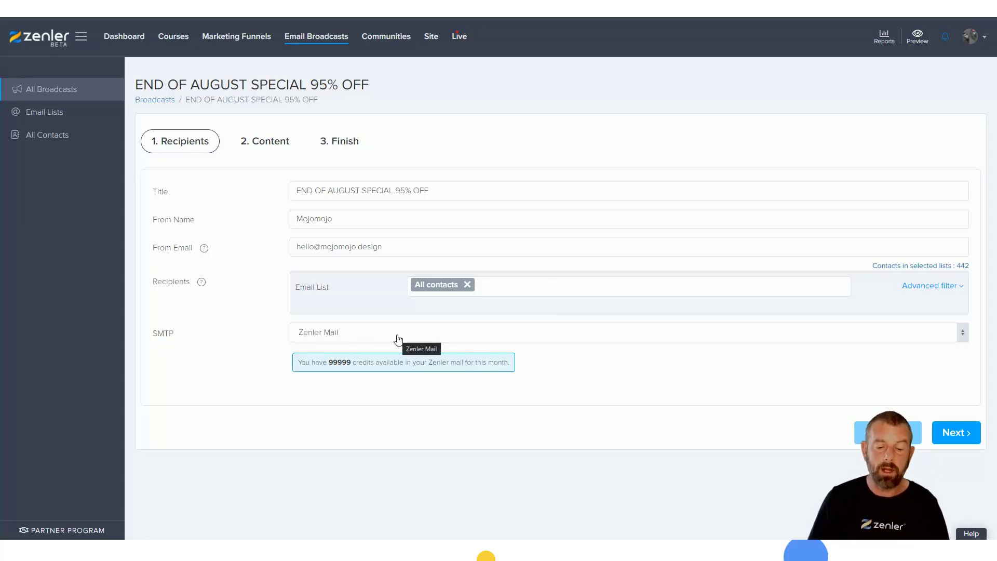
{"action": "mouse_move", "coordinate": [382, 339]}
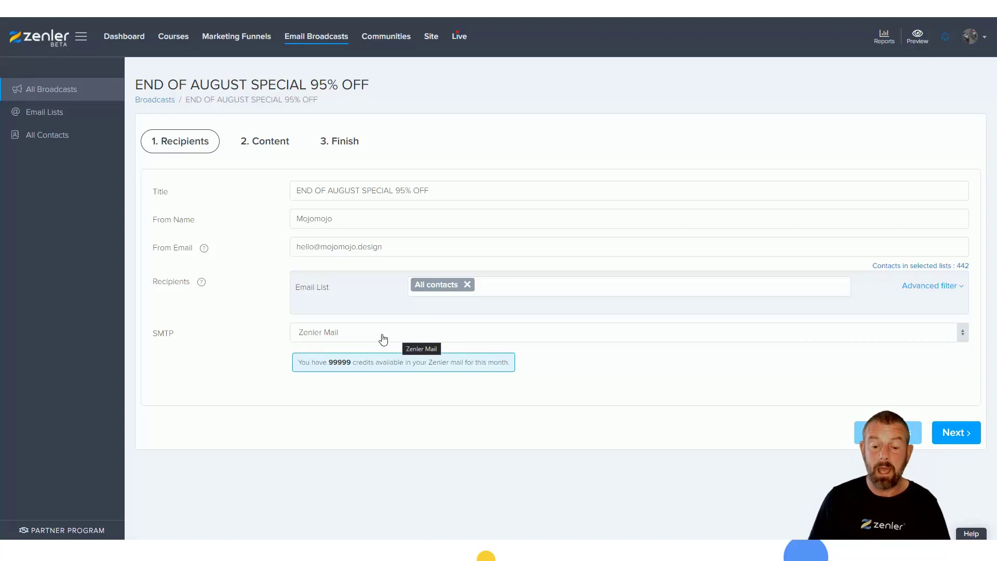
{"action": "mouse_move", "coordinate": [401, 338]}
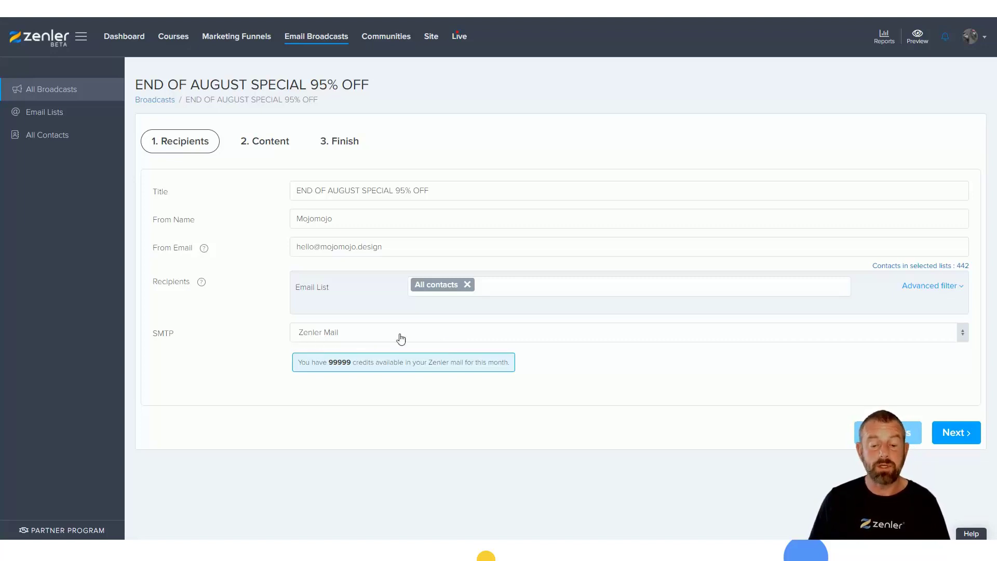
{"action": "mouse_move", "coordinate": [330, 336]}
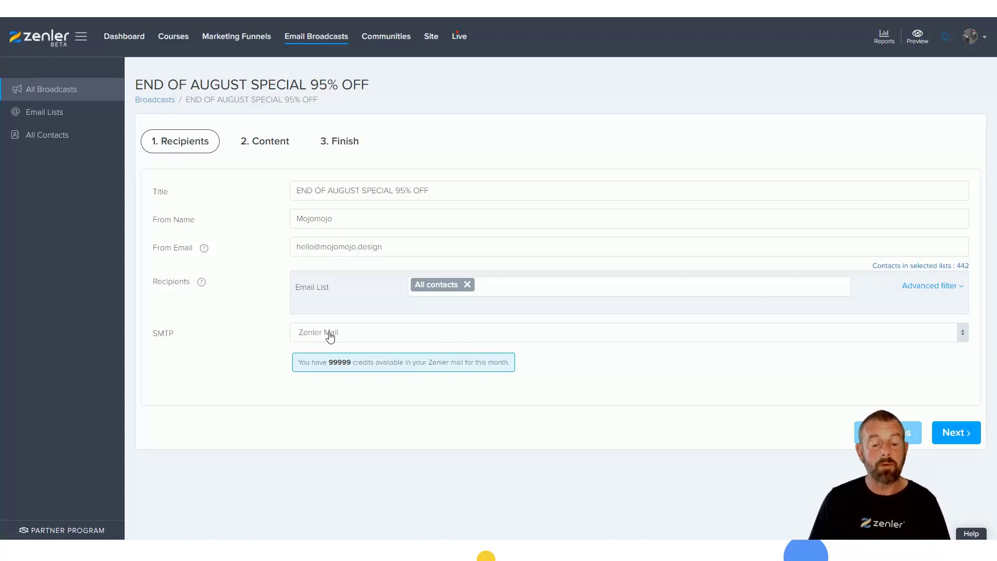
{"action": "mouse_move", "coordinate": [384, 337]}
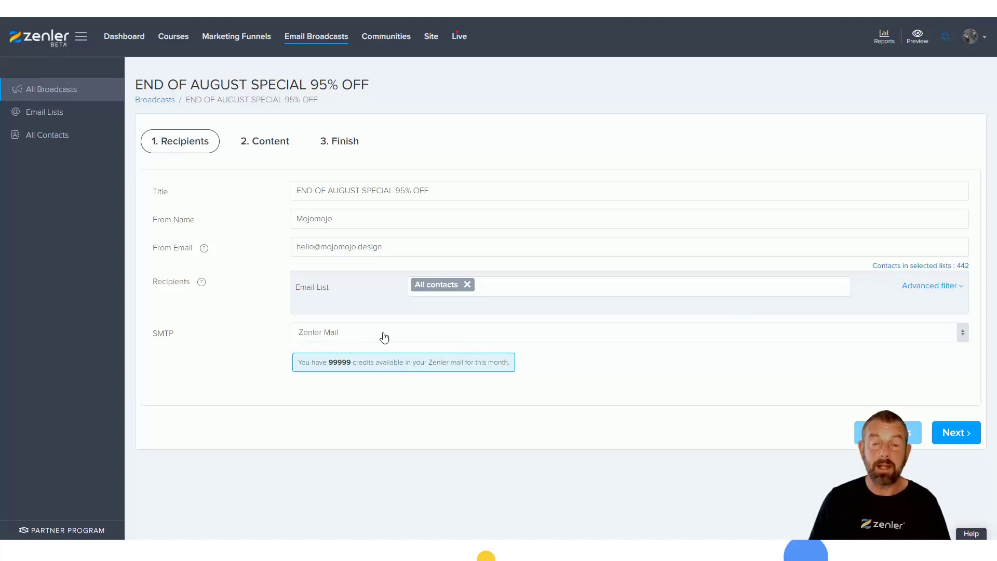
{"action": "mouse_move", "coordinate": [515, 335]}
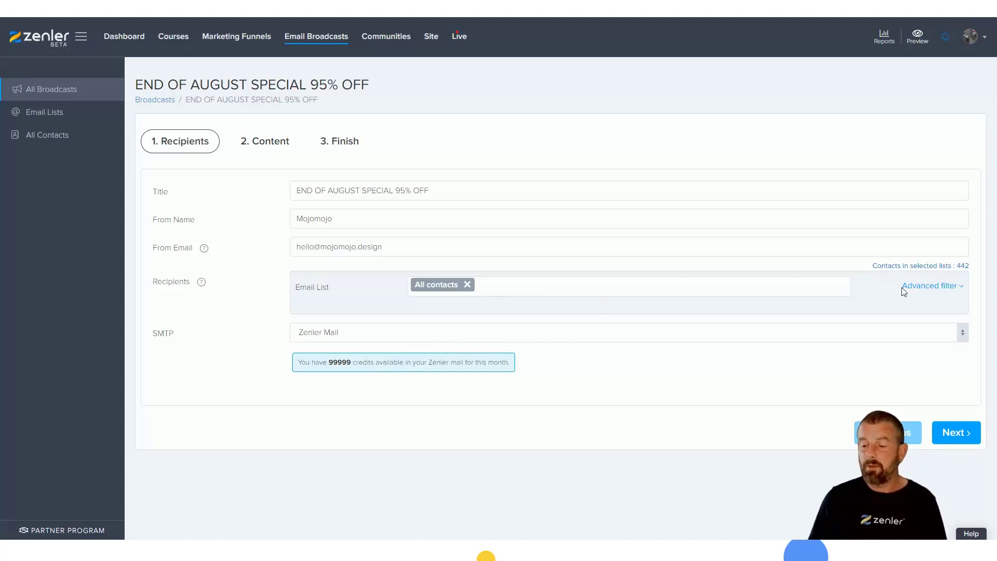
- Show the advanced filter options and add an untitled filter group
{"action": "left_click", "coordinate": [929, 285]}
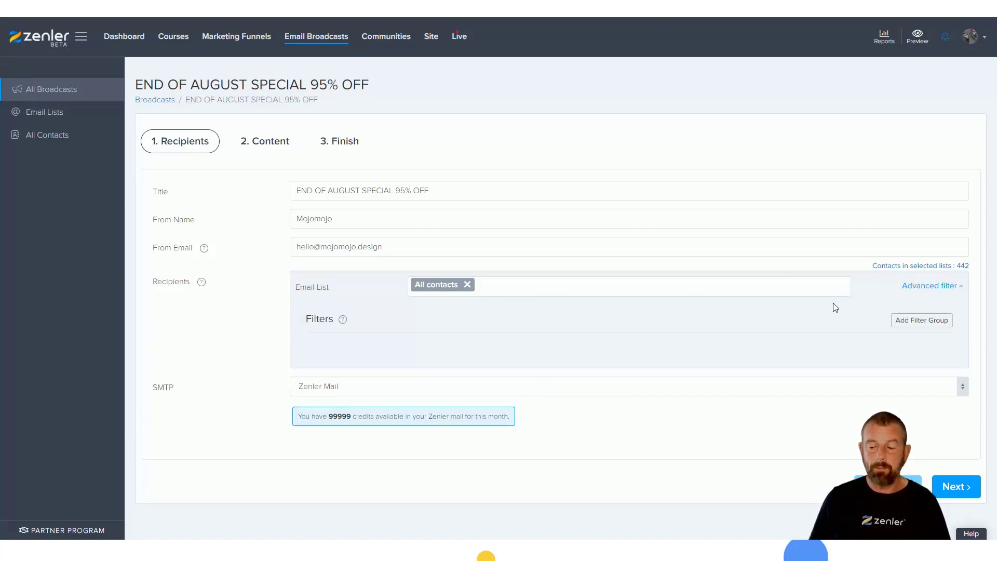
{"action": "mouse_move", "coordinate": [803, 339]}
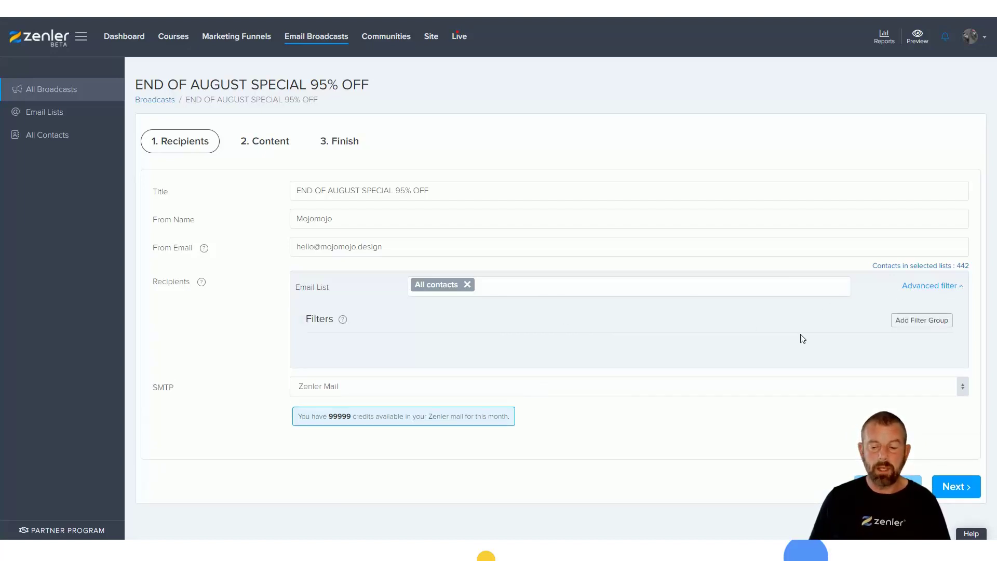
{"action": "mouse_move", "coordinate": [343, 321]}
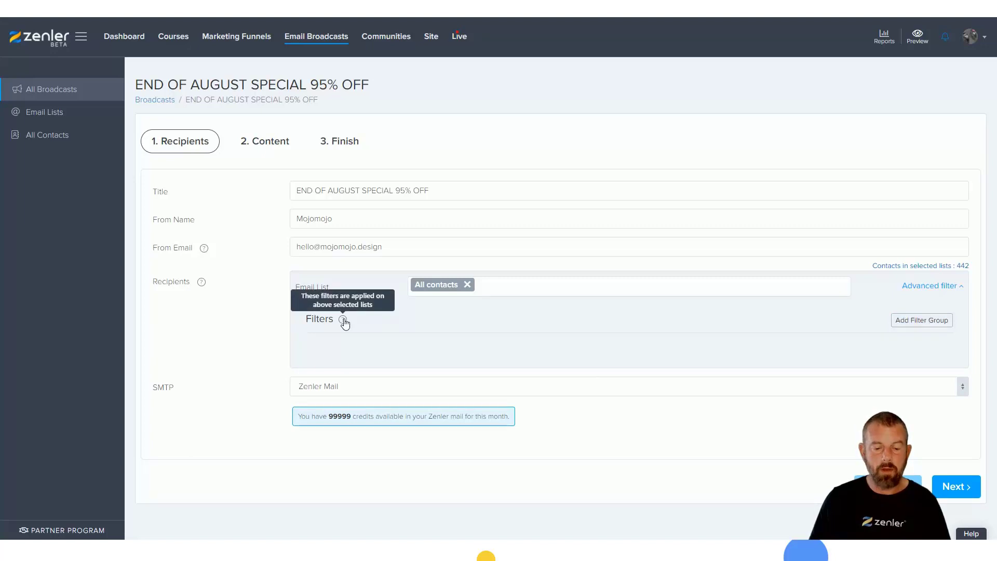
{"action": "mouse_move", "coordinate": [899, 331]}
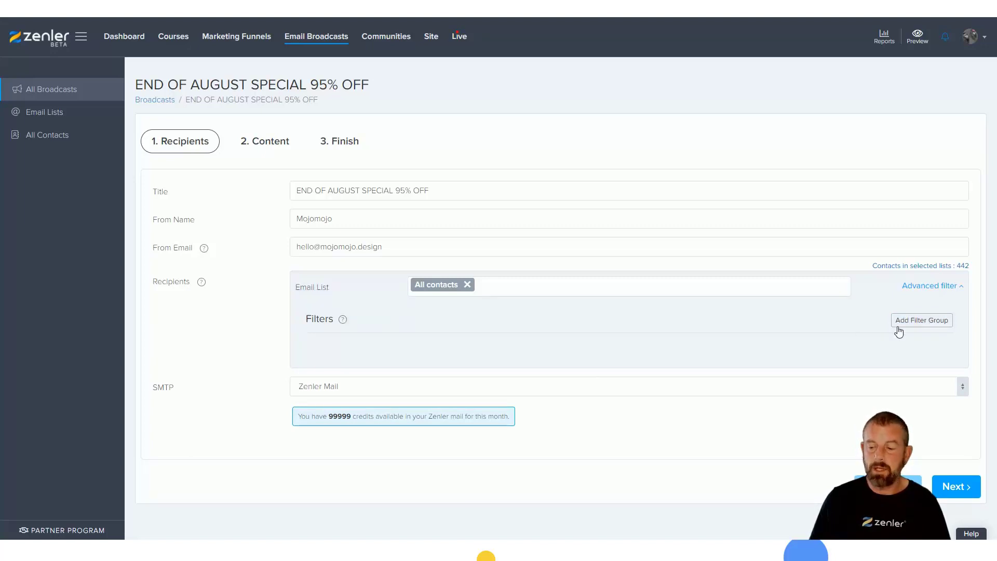
{"action": "left_click", "coordinate": [921, 320]}
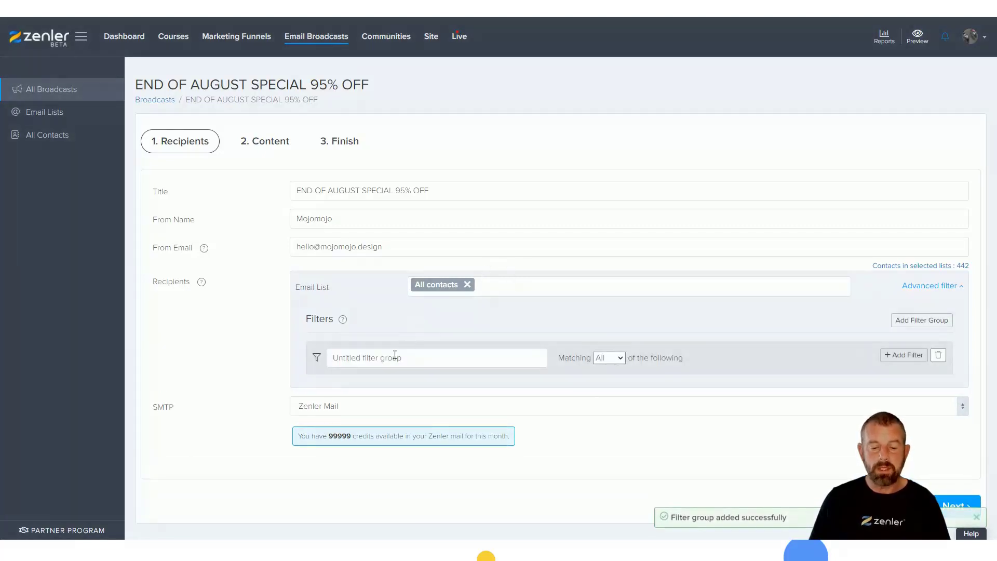
- Rename the filter group to 'Jewellery Course Students 02-09-2020' starting from the suggested name
{"action": "left_click", "coordinate": [395, 357]}
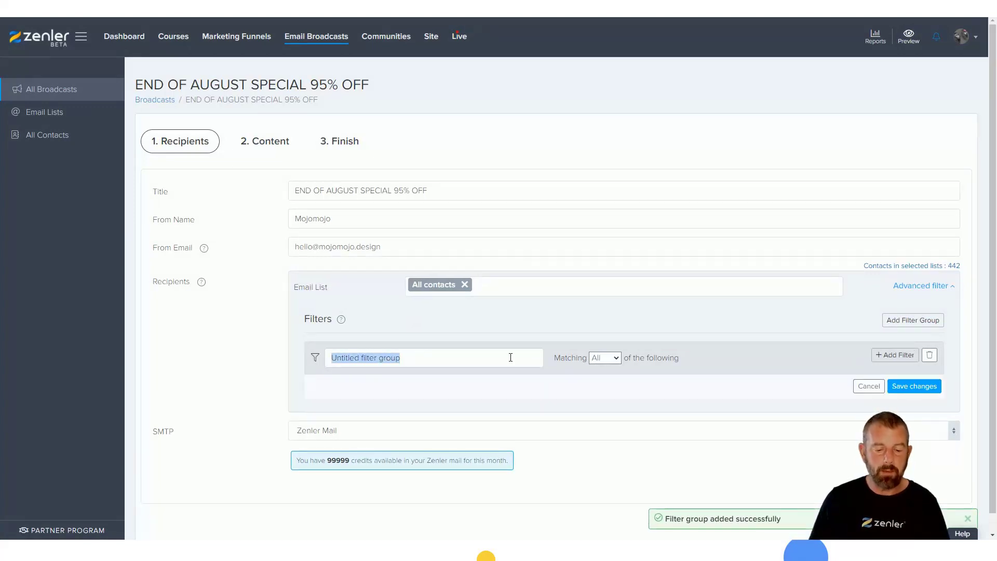
{"action": "type", "text": "Jewe"}
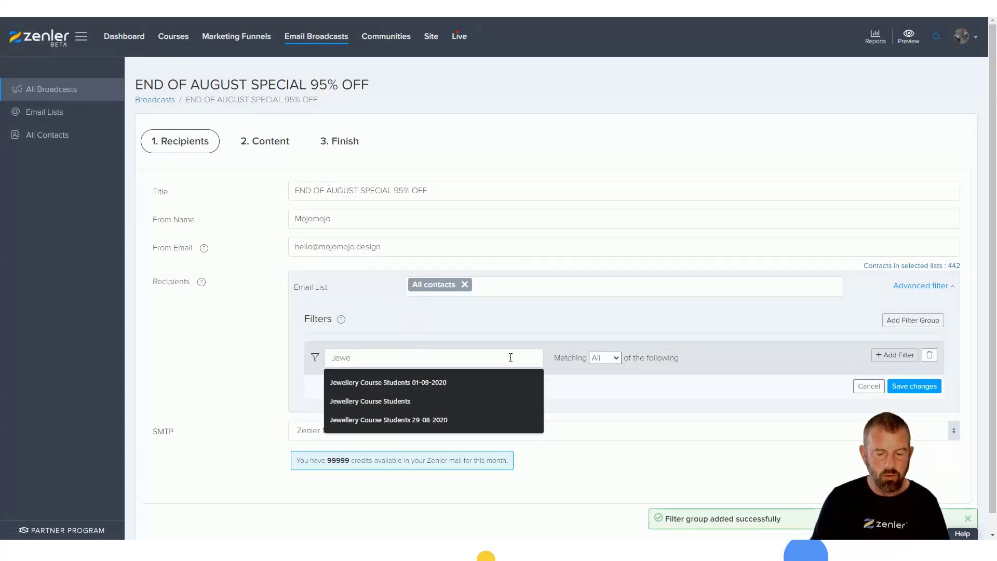
{"action": "left_click", "coordinate": [388, 382]}
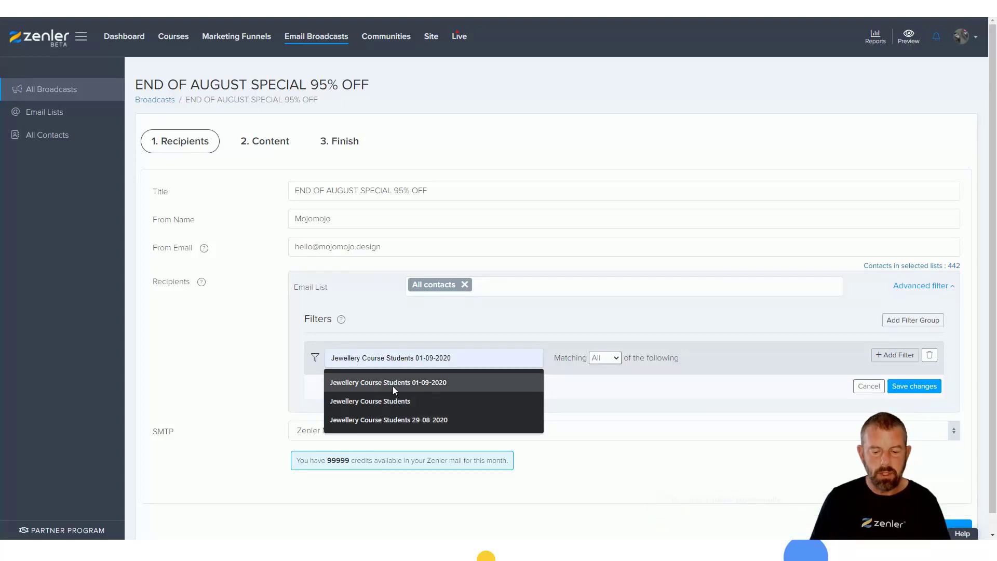
{"action": "left_click", "coordinate": [388, 383]}
{"action": "type", "text": "2"}
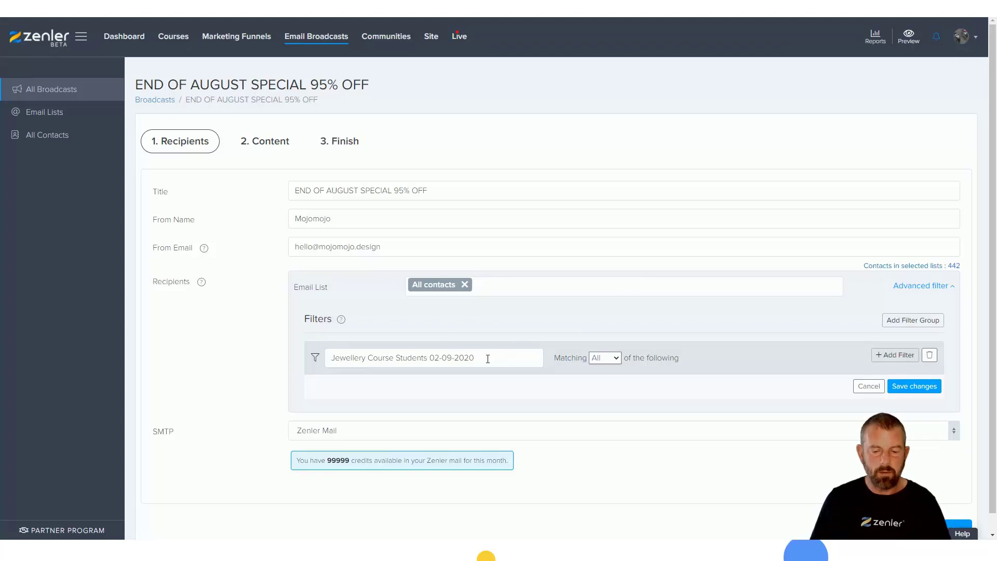
{"action": "mouse_move", "coordinate": [825, 346]}
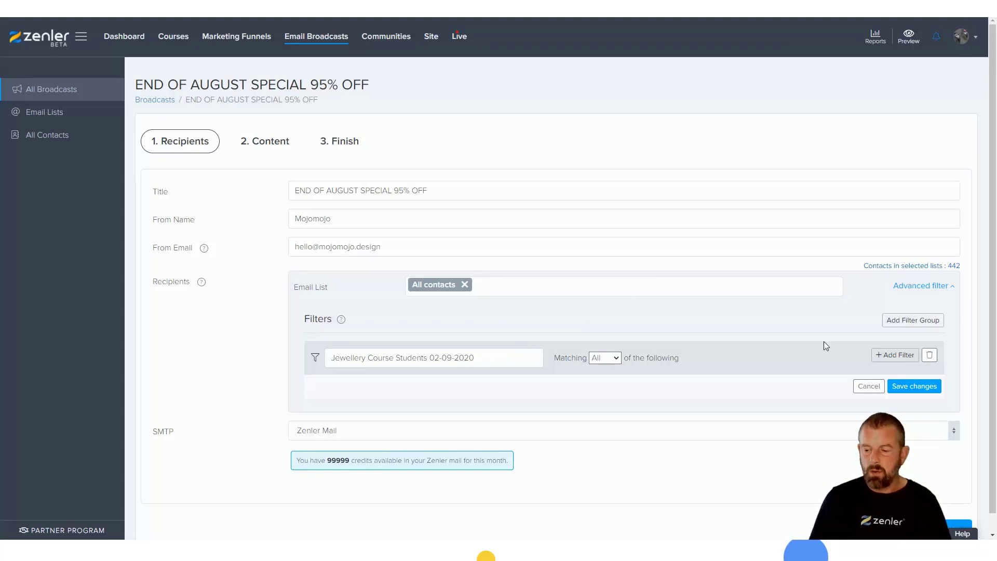
{"action": "mouse_move", "coordinate": [788, 360]}
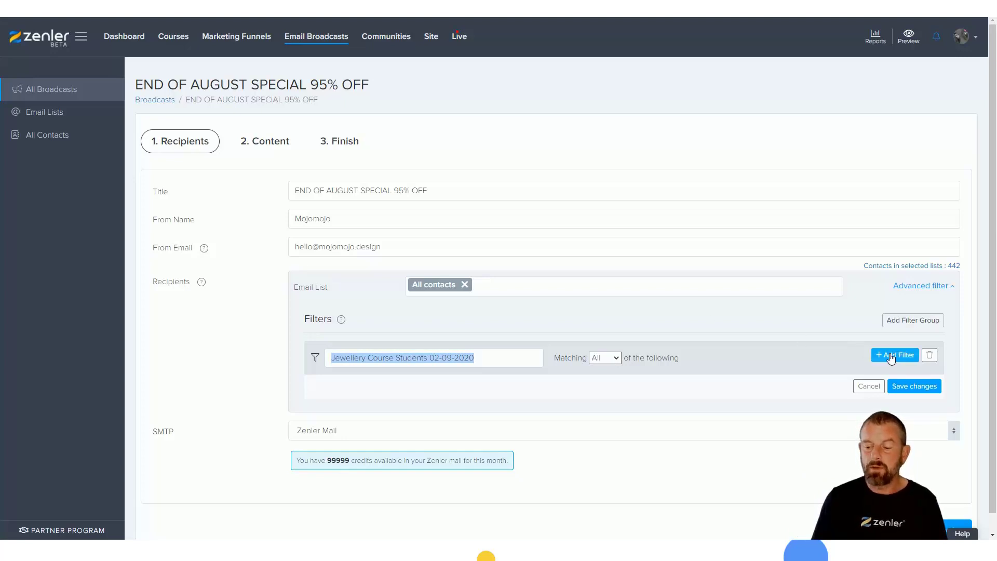
{"action": "mouse_move", "coordinate": [777, 352]}
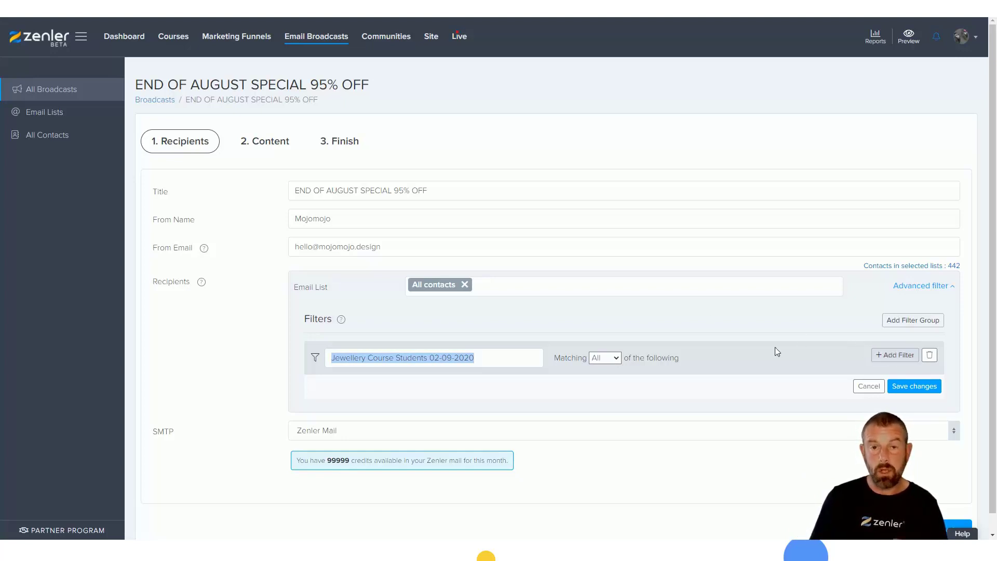
- Add and save an 'Enrolled in course' condition for Jewellery Design in ZBrush 2020 Next Generation Techniques
{"action": "left_click", "coordinate": [894, 355]}
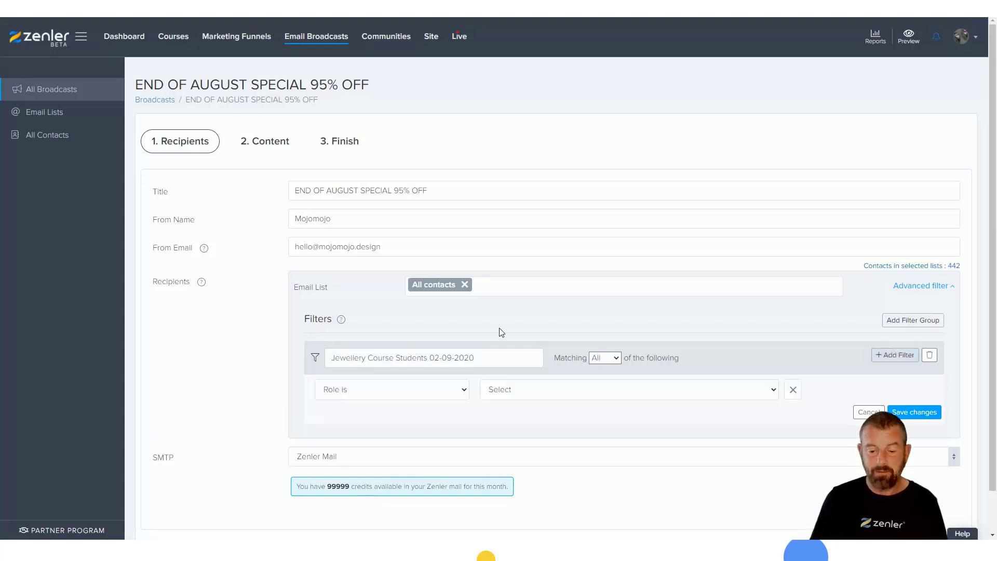
{"action": "left_click", "coordinate": [392, 390]}
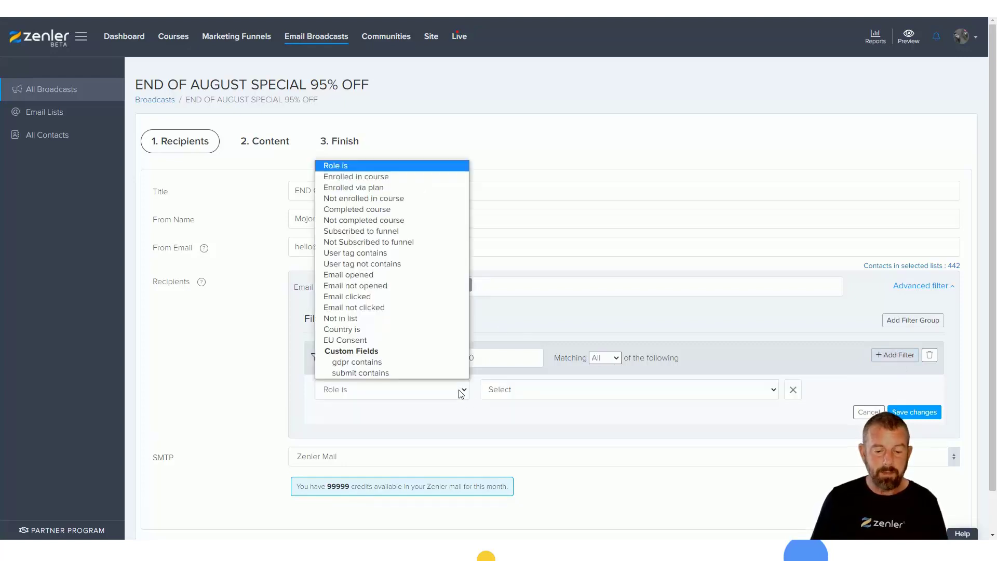
{"action": "mouse_move", "coordinate": [344, 340]}
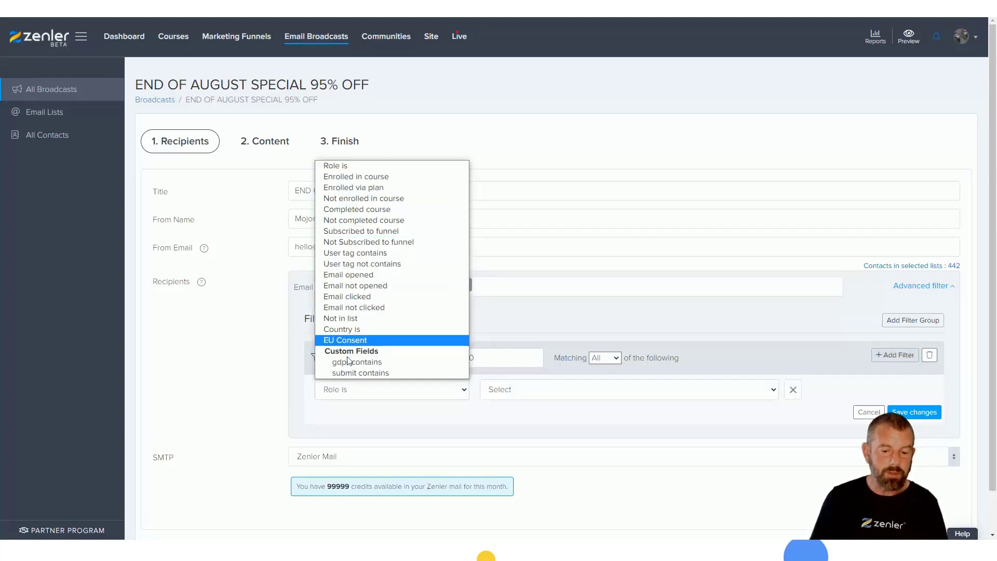
{"action": "mouse_move", "coordinate": [351, 246]}
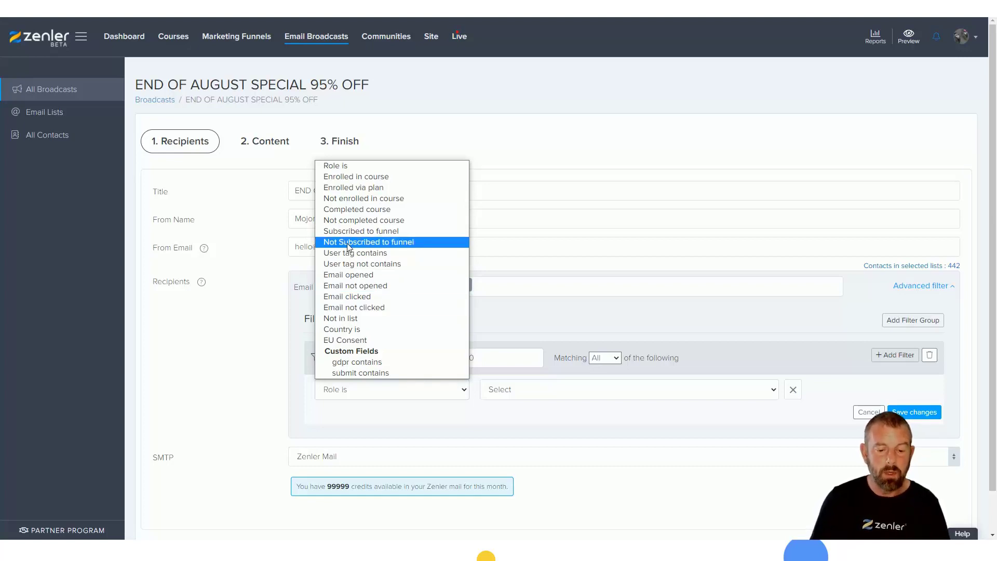
{"action": "mouse_move", "coordinate": [352, 252]}
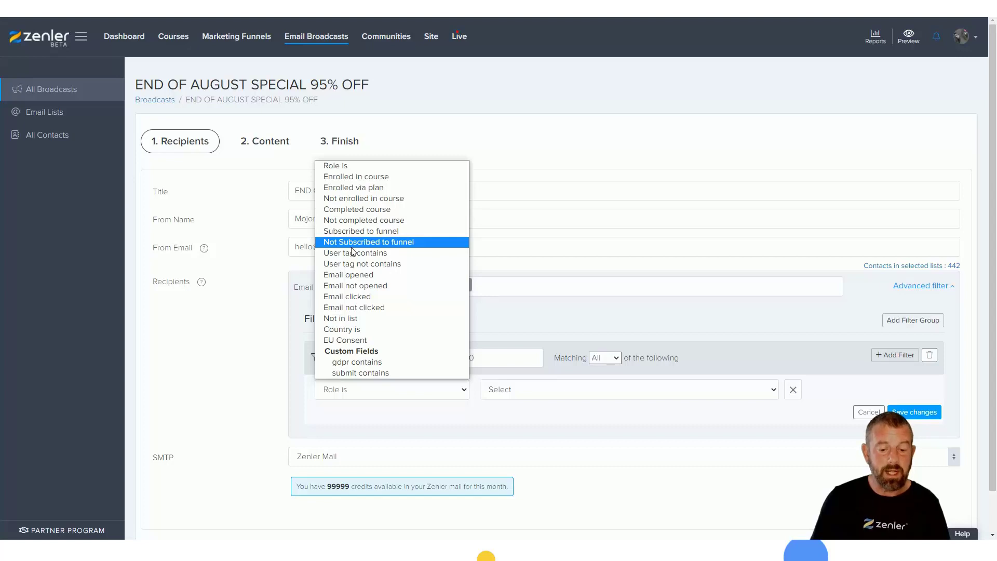
{"action": "mouse_move", "coordinate": [336, 181]}
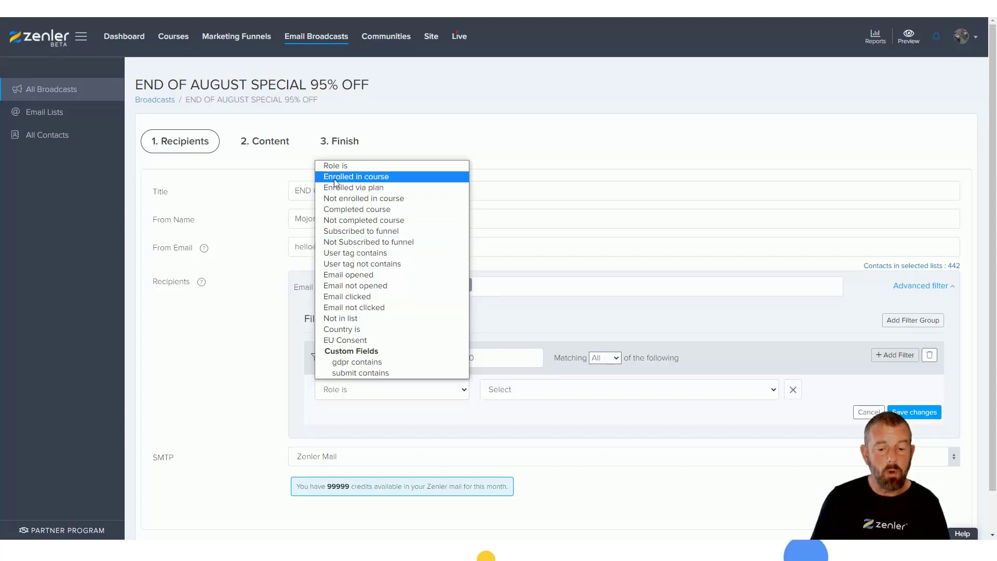
{"action": "left_click", "coordinate": [356, 177]}
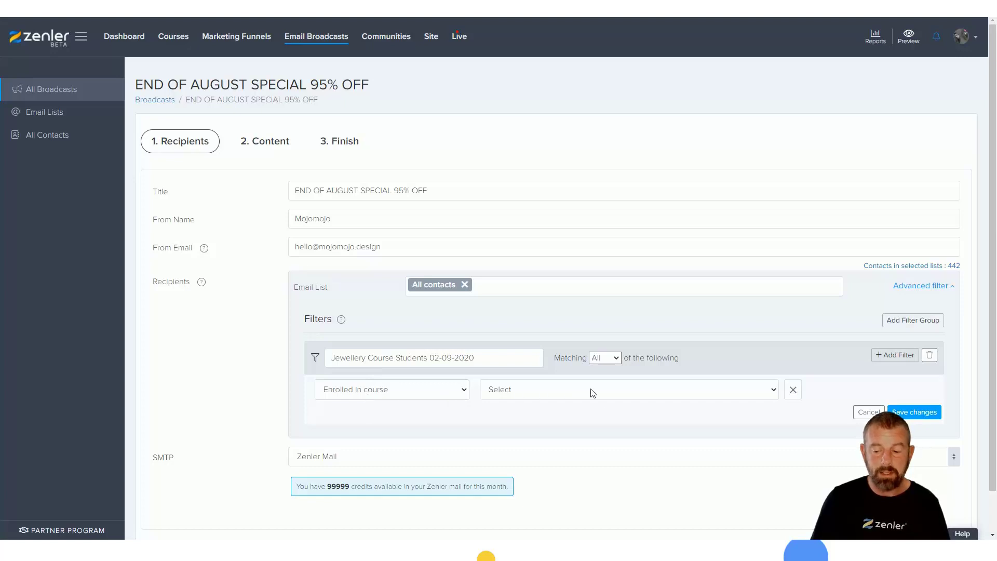
{"action": "left_click", "coordinate": [628, 390]}
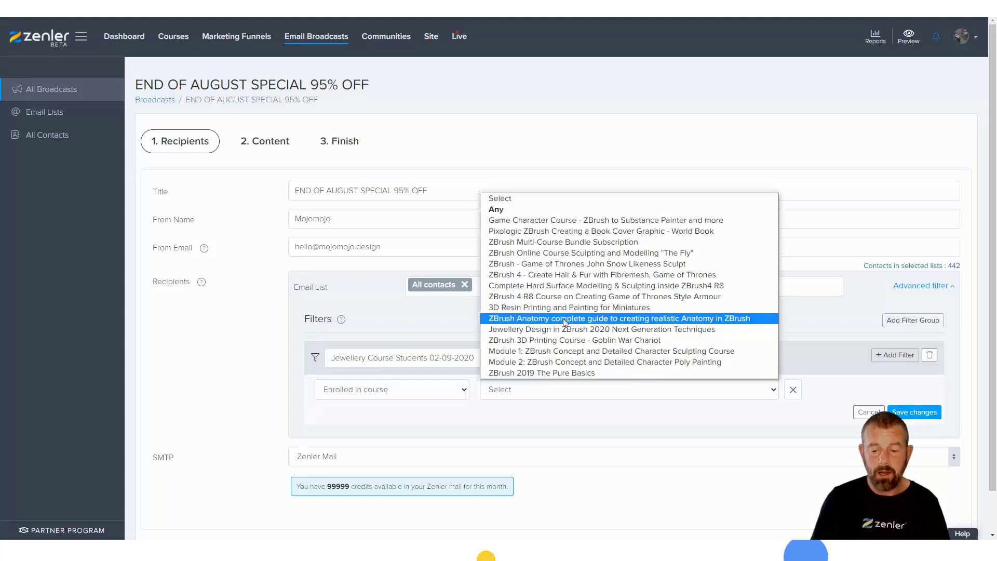
{"action": "left_click", "coordinate": [601, 329]}
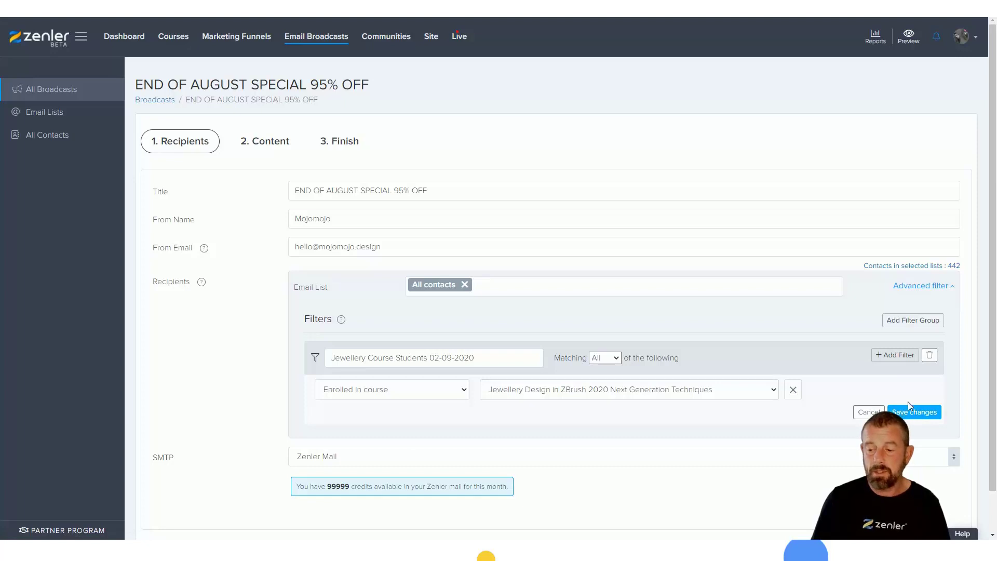
{"action": "left_click", "coordinate": [914, 412]}
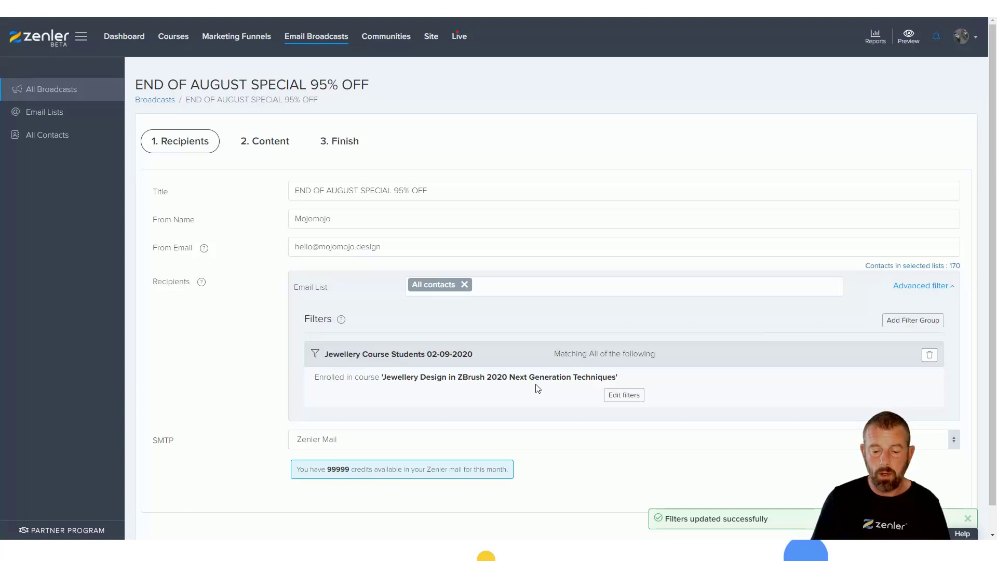
{"action": "mouse_move", "coordinate": [807, 330]}
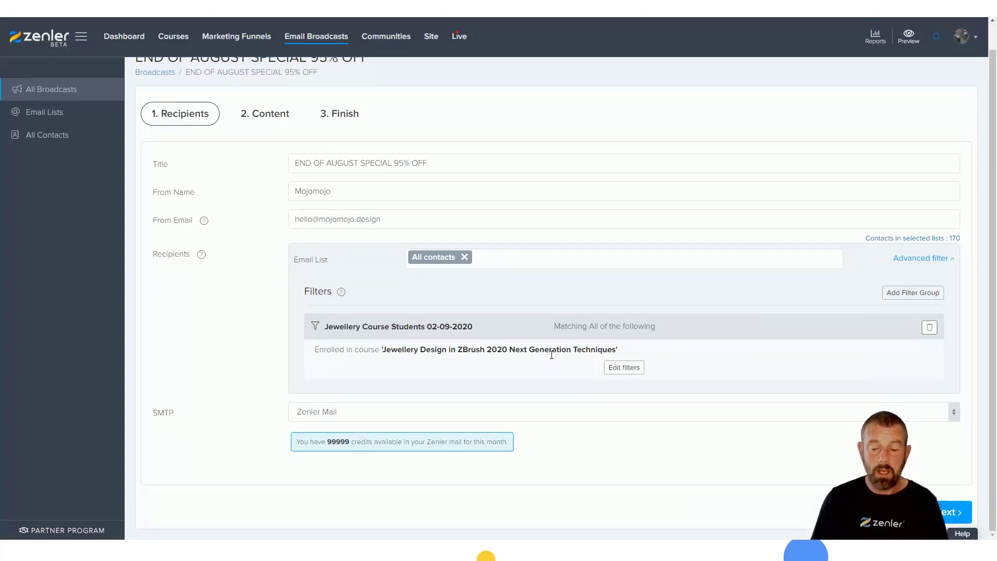
- Reopen the Jewellery Course Students filter and open its condition type dropdown
{"action": "left_click", "coordinate": [624, 367]}
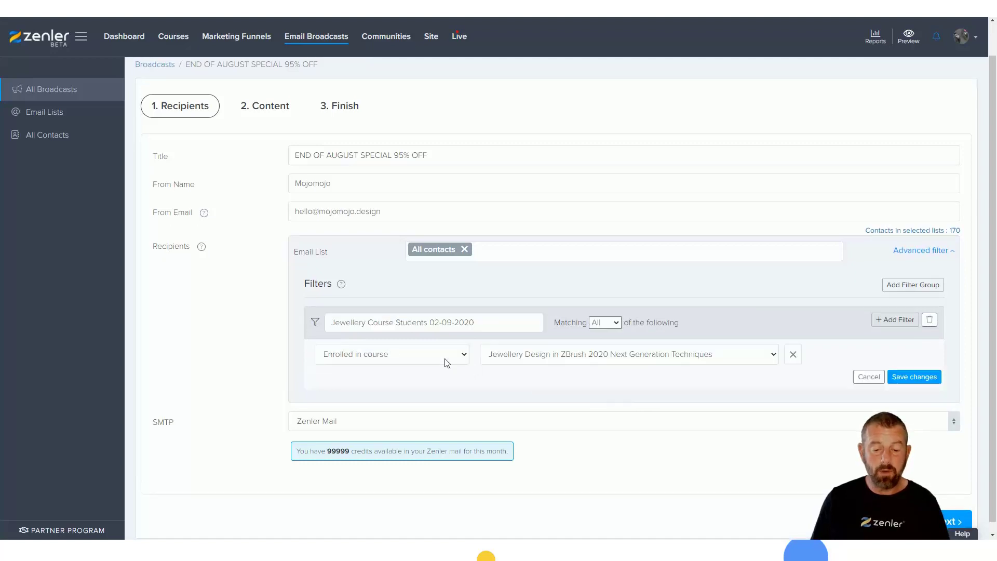
{"action": "left_click", "coordinate": [392, 355]}
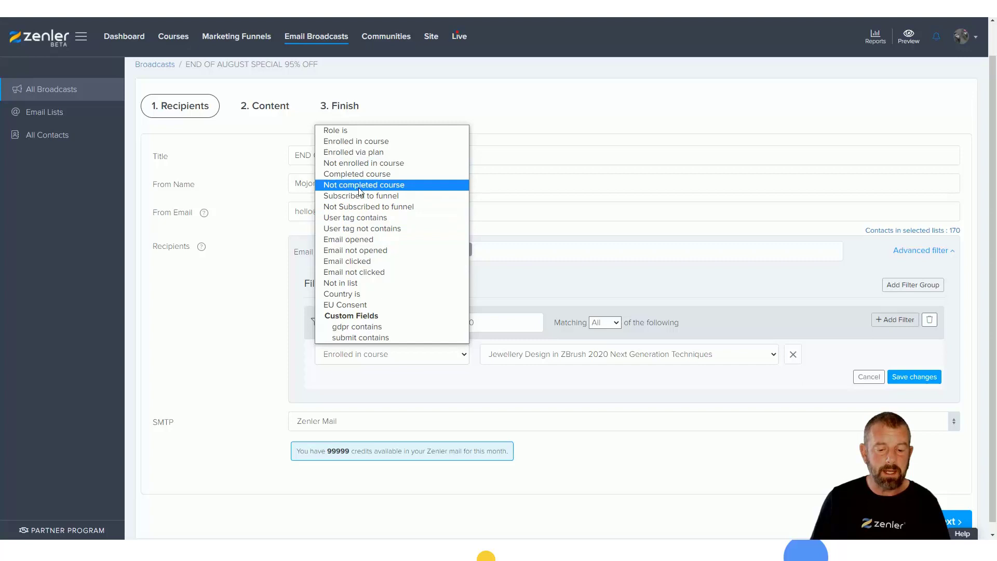
{"action": "mouse_move", "coordinate": [343, 132]}
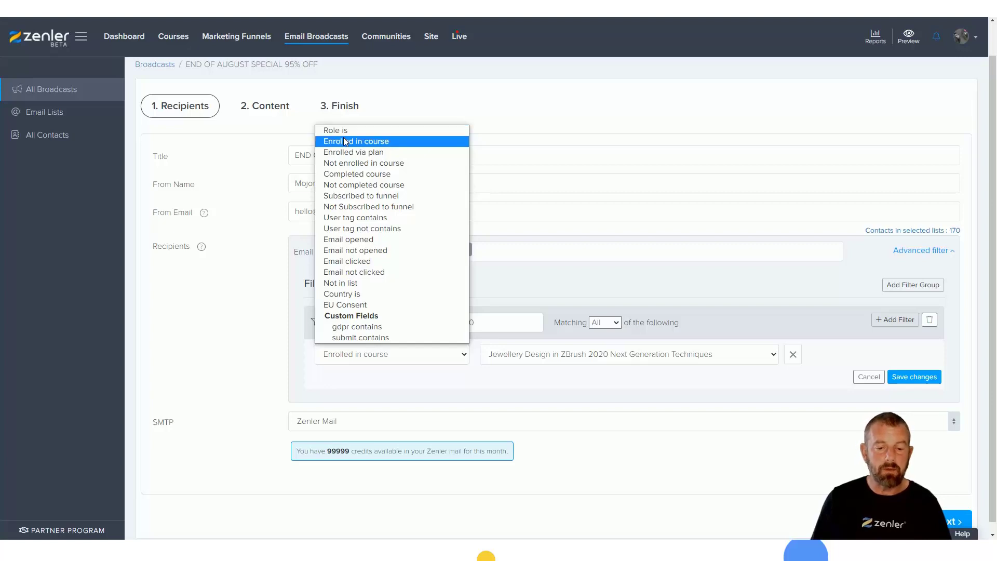
{"action": "mouse_move", "coordinate": [343, 174]}
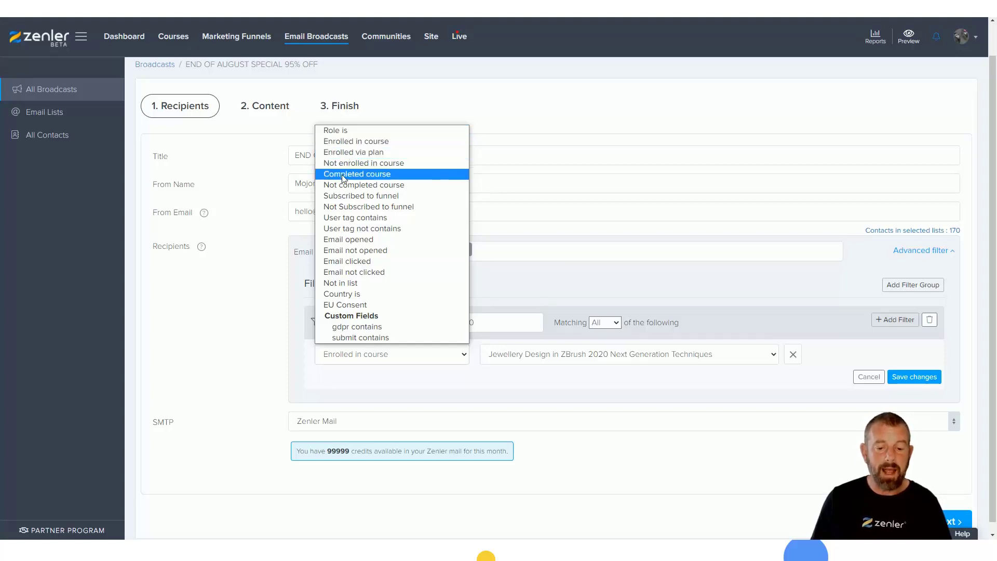
{"action": "mouse_move", "coordinate": [354, 196]}
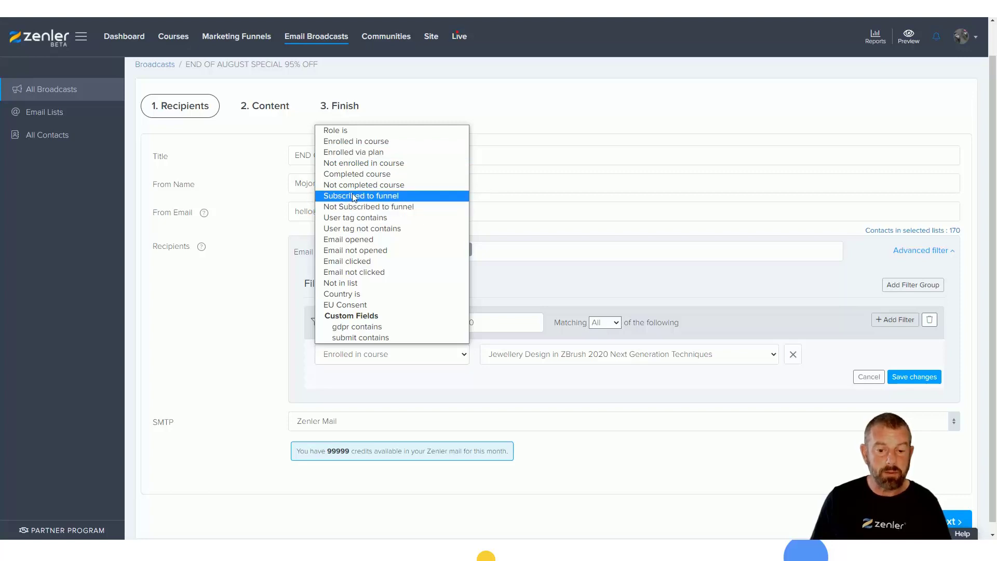
{"action": "mouse_move", "coordinate": [362, 229]}
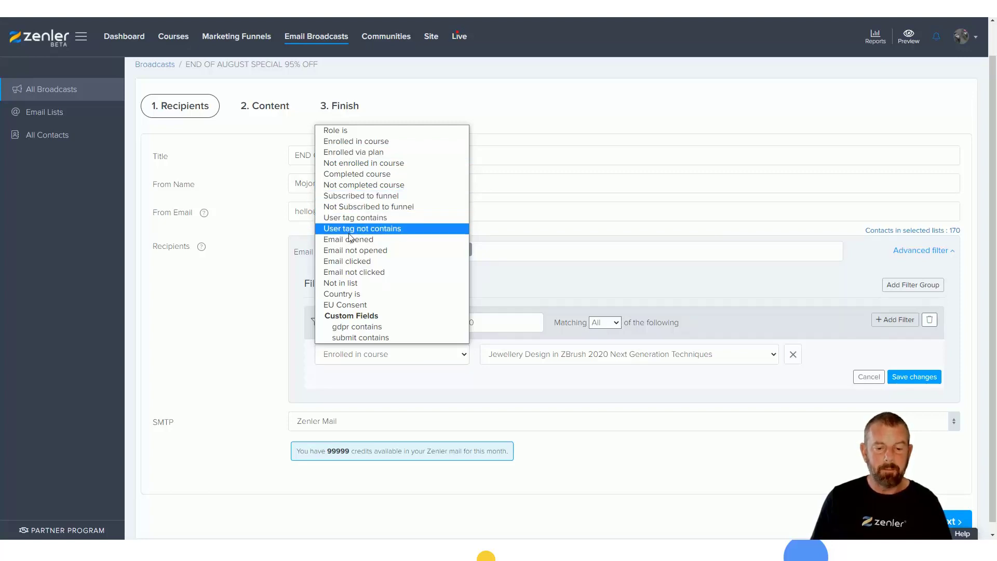
{"action": "mouse_move", "coordinate": [341, 217]}
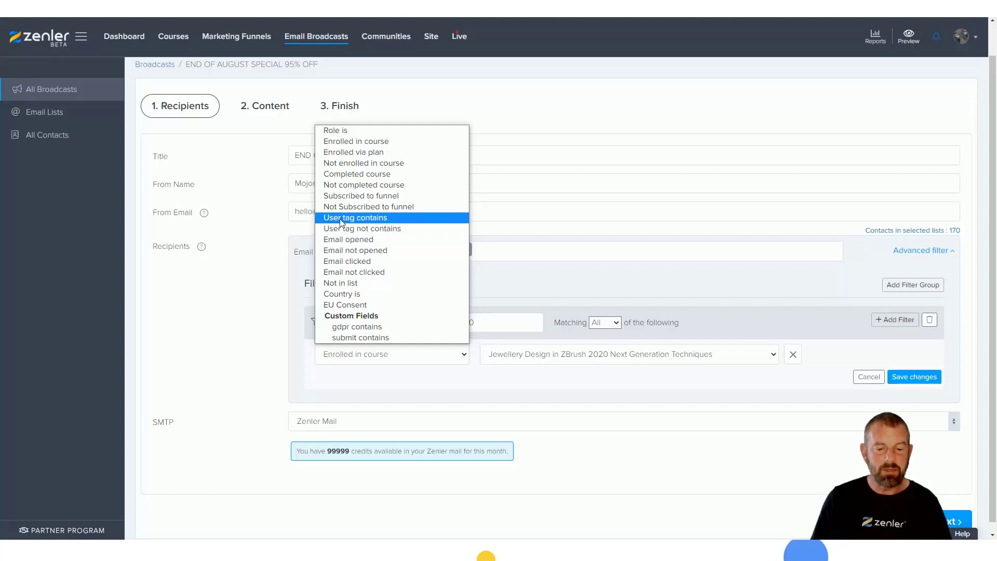
{"action": "mouse_move", "coordinate": [362, 228]}
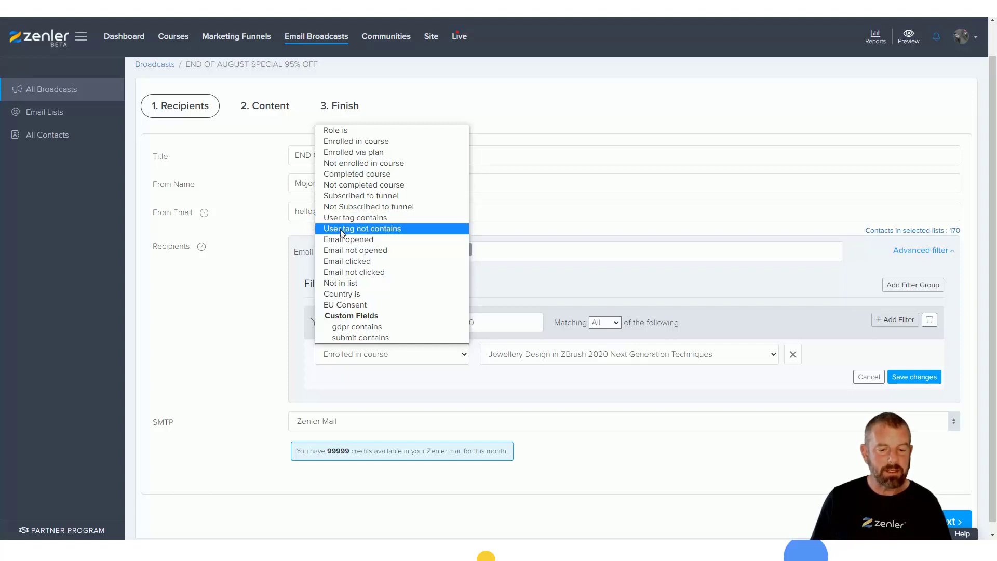
{"action": "mouse_move", "coordinate": [348, 239]}
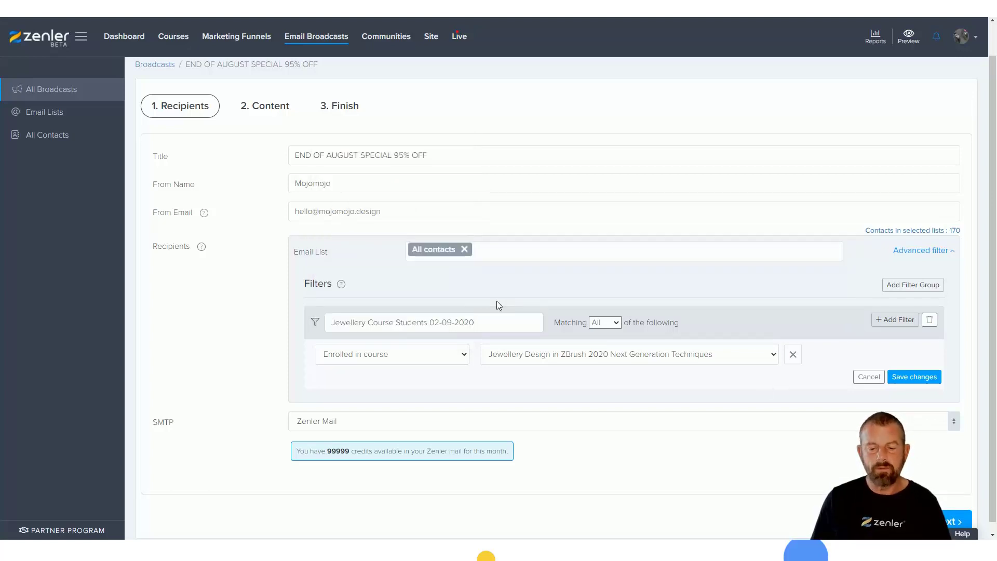
{"action": "mouse_move", "coordinate": [953, 235]}
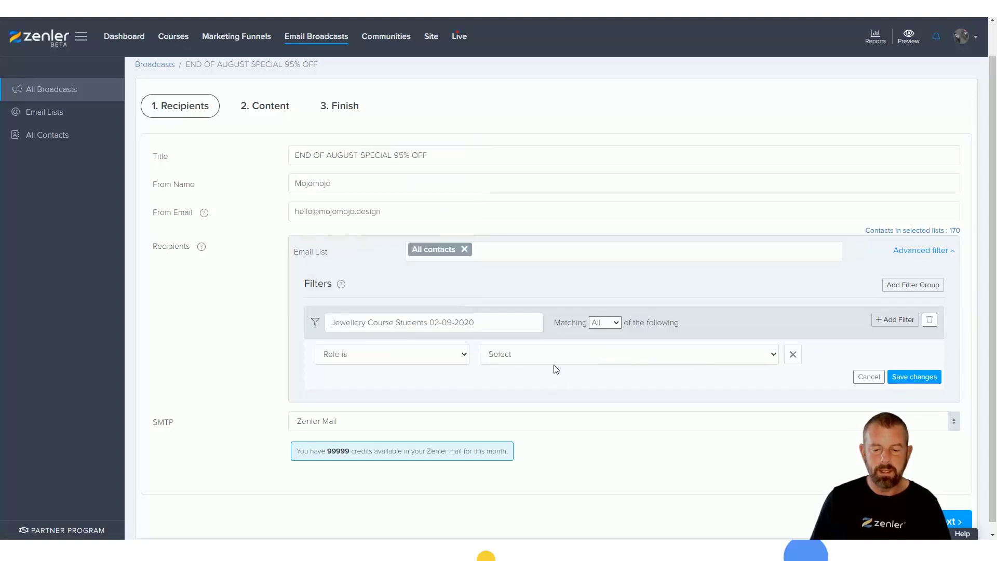
- Choose Site Admin as the required role and save, narrowing recipients to 1
{"action": "left_click", "coordinate": [629, 354]}
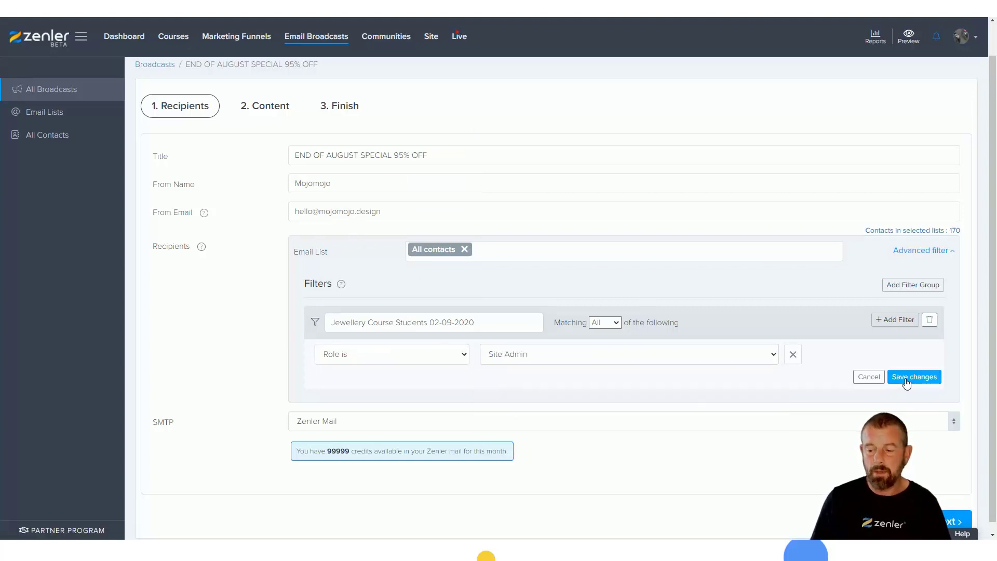
{"action": "left_click", "coordinate": [914, 377]}
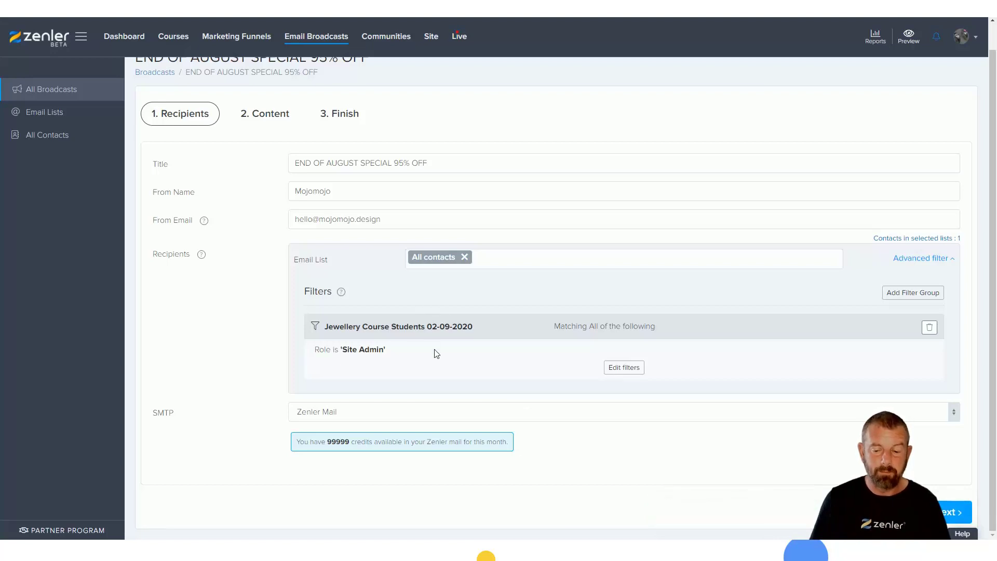
{"action": "mouse_move", "coordinate": [909, 268]}
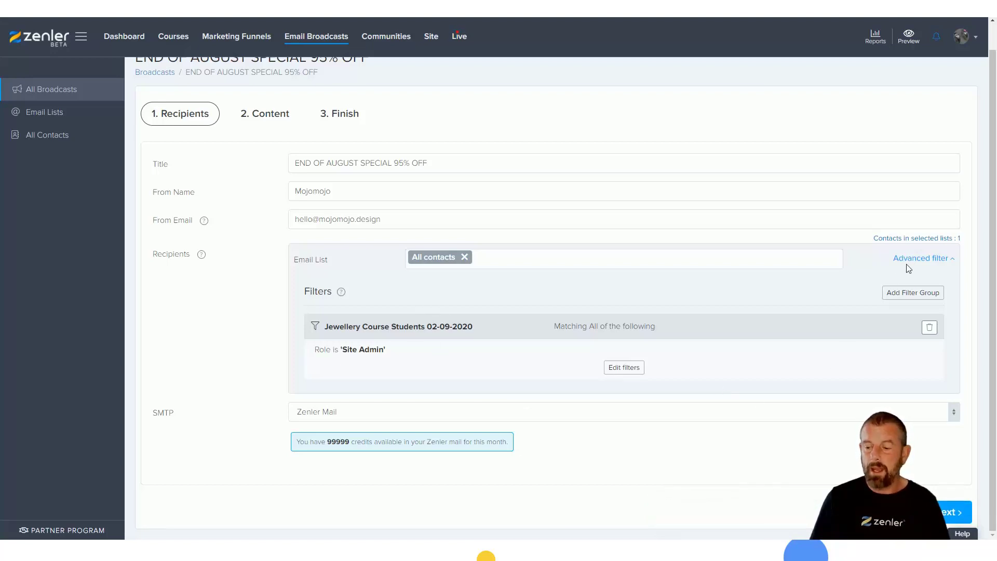
{"action": "mouse_move", "coordinate": [837, 420]}
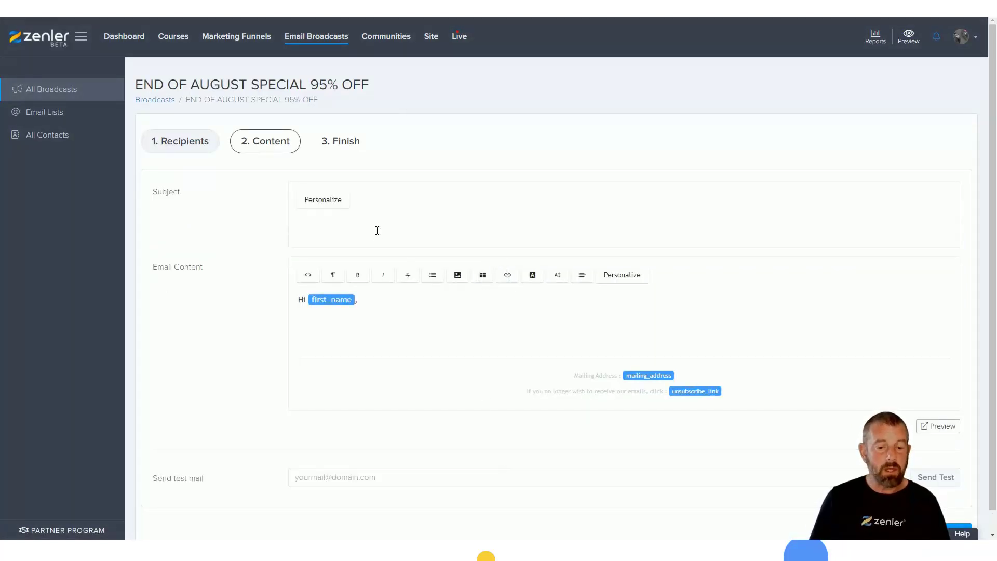
{"action": "mouse_move", "coordinate": [400, 208]}
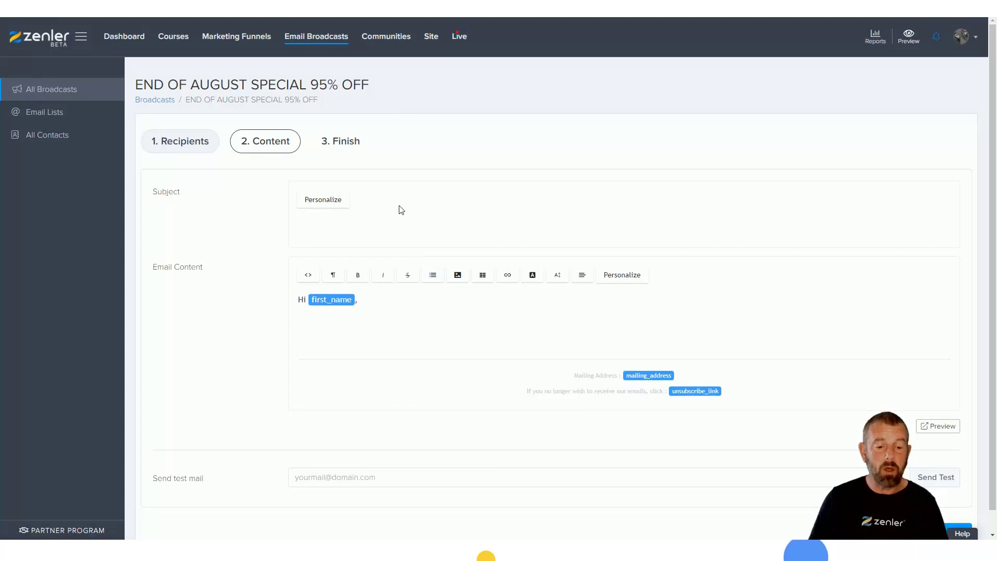
- Type the subject 'Jewellery Design get 95% OFF - Special offer to'
{"action": "left_click", "coordinate": [412, 227]}
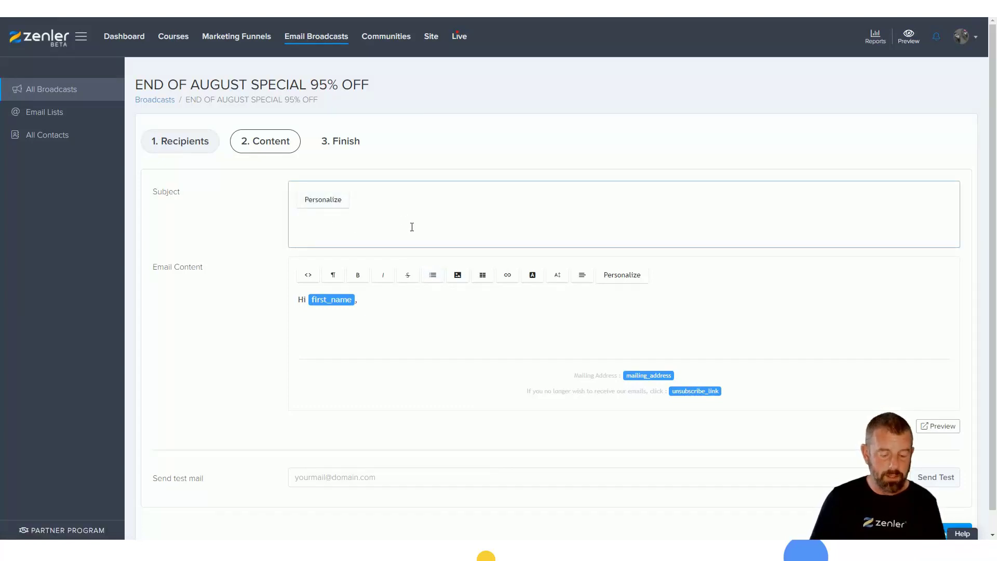
{"action": "type", "text": "Jewellery Design"}
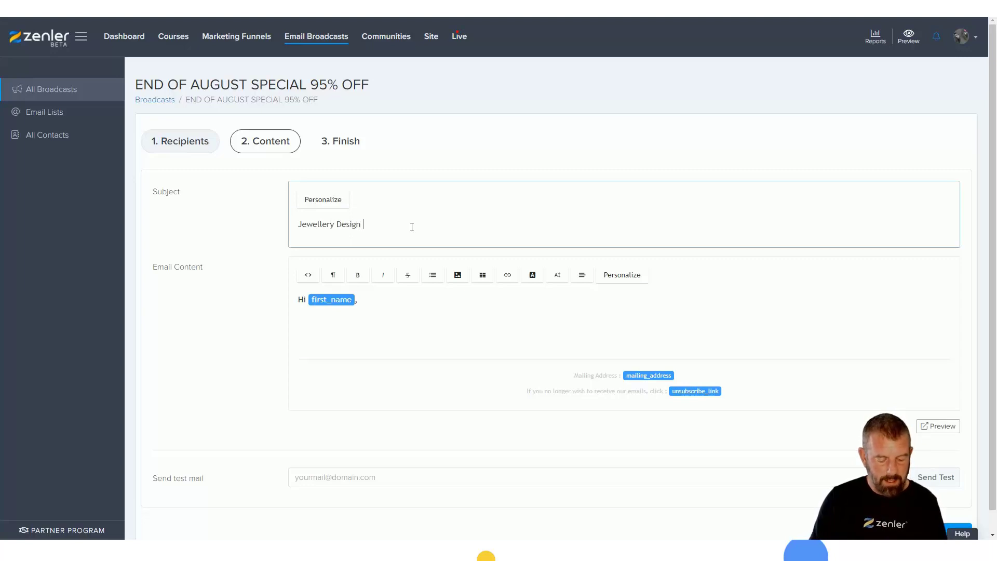
{"action": "type", "text": "get 9"}
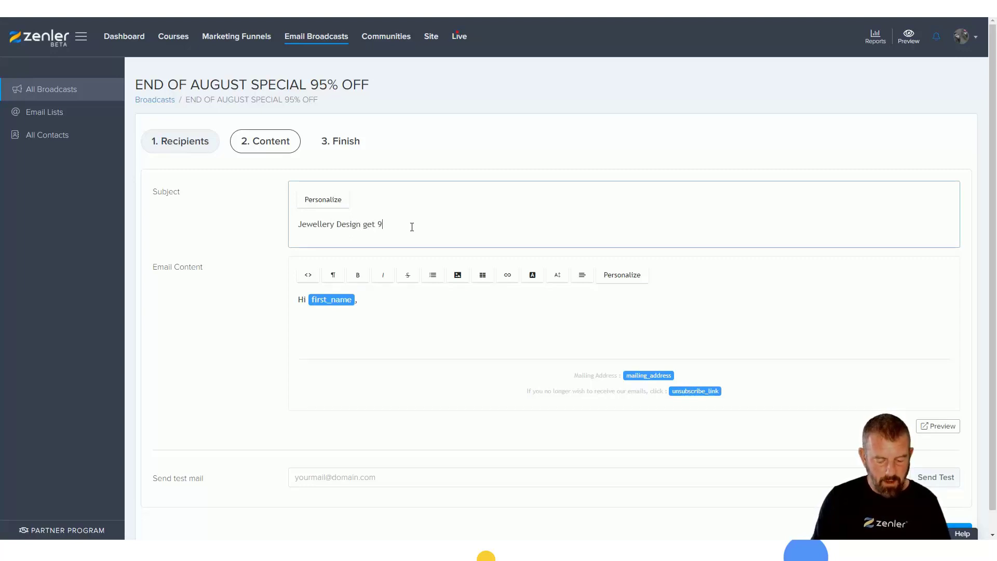
{"action": "type", "text": "5% OF"}
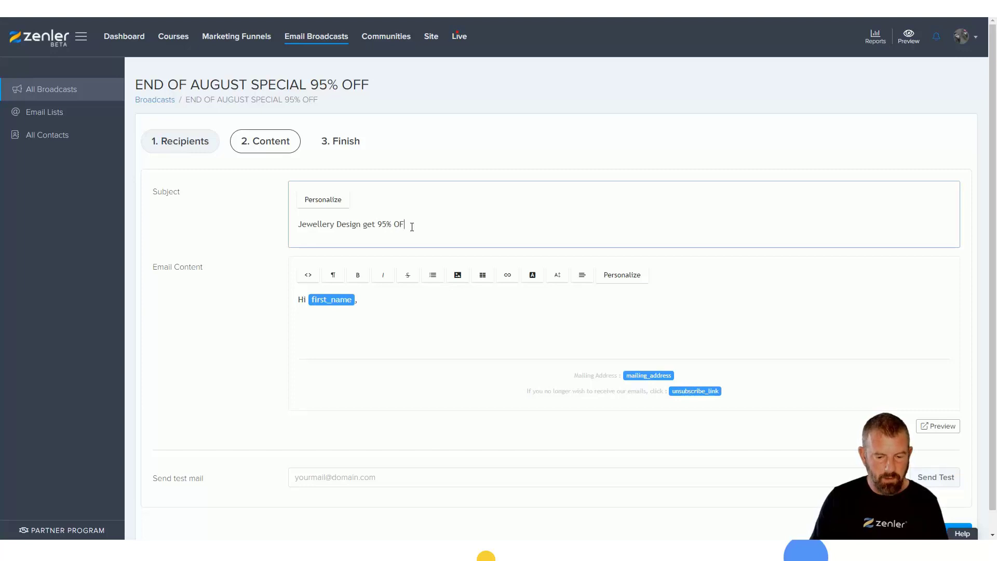
{"action": "type", "text": "F"}
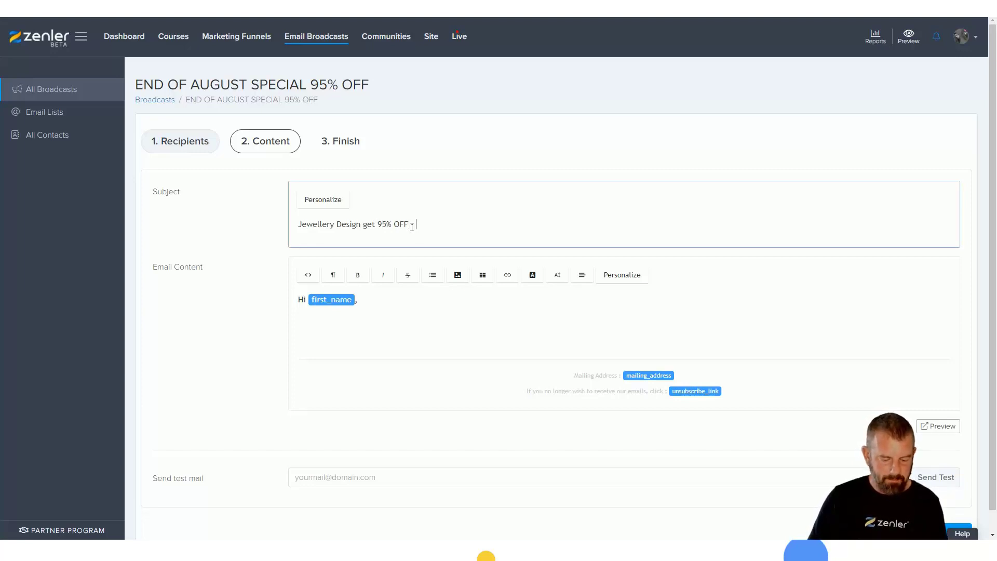
{"action": "type", "text": "Special"}
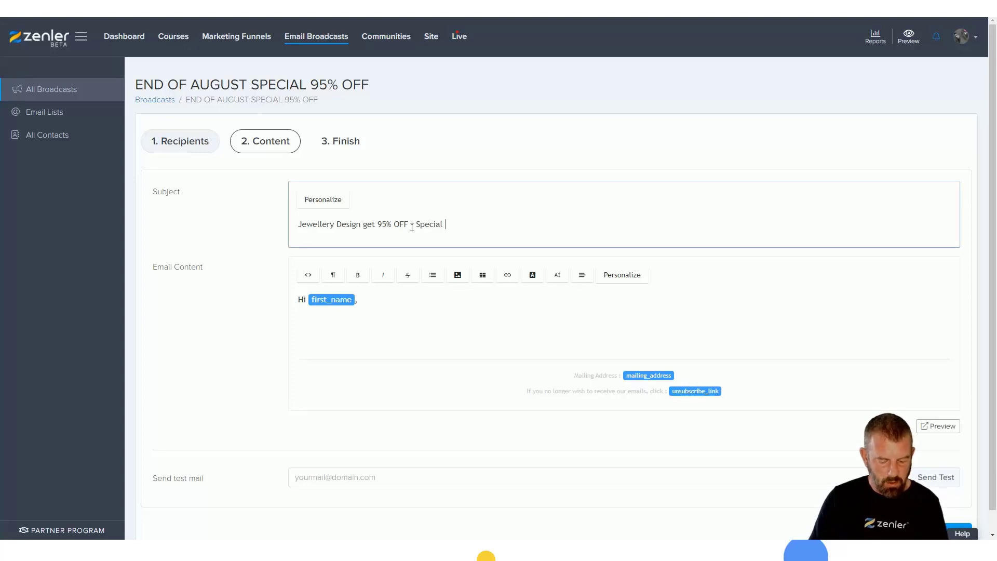
{"action": "type", "text": "offer to"}
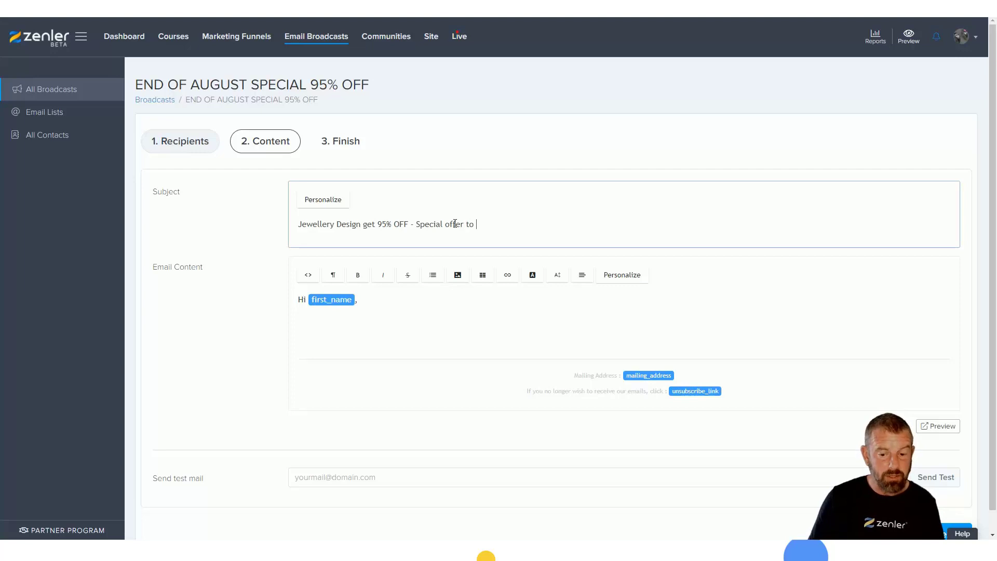
- Append the first_name and last_name placeholders to the subject
{"action": "left_click", "coordinate": [323, 199]}
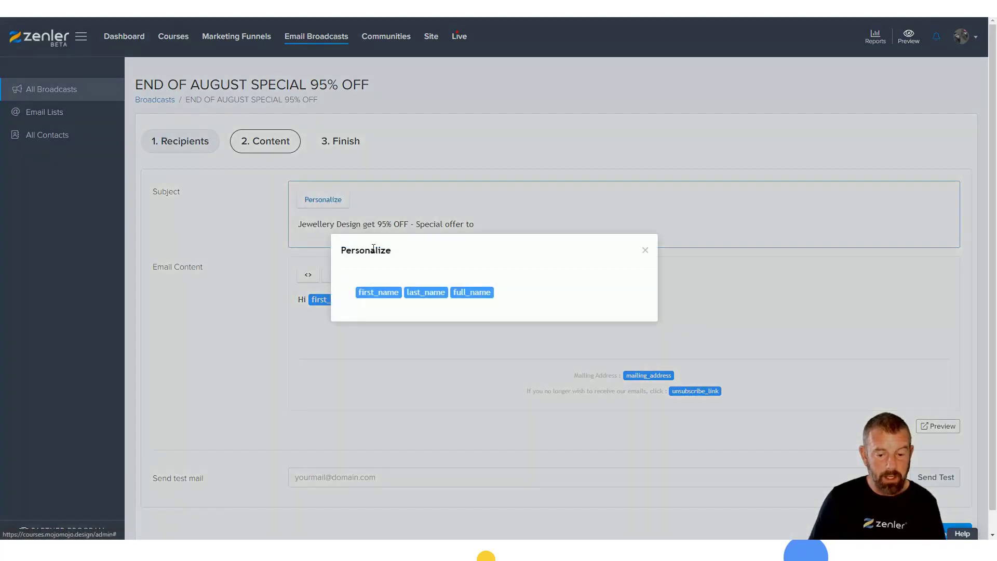
{"action": "left_click", "coordinate": [378, 292]}
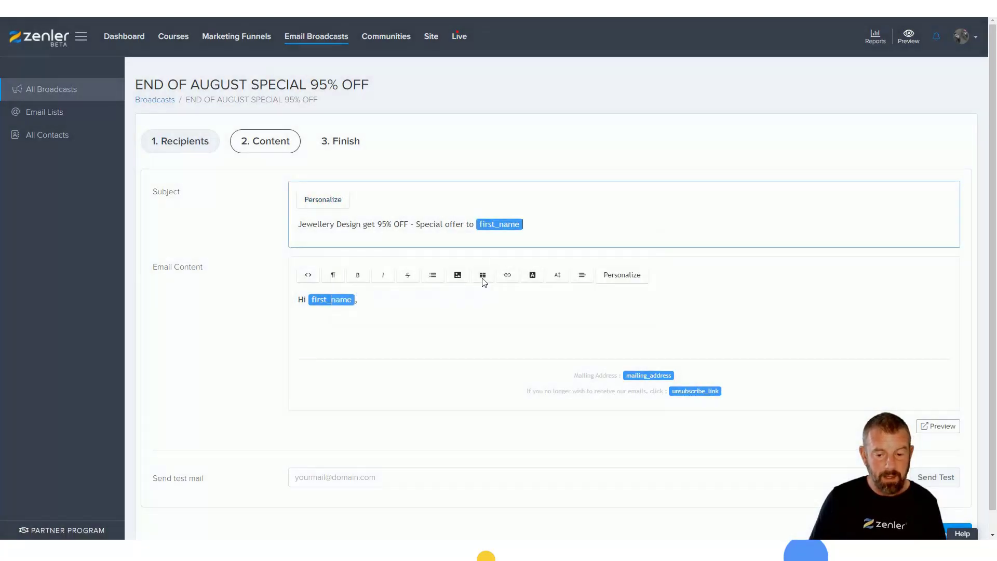
{"action": "left_click", "coordinate": [323, 199]}
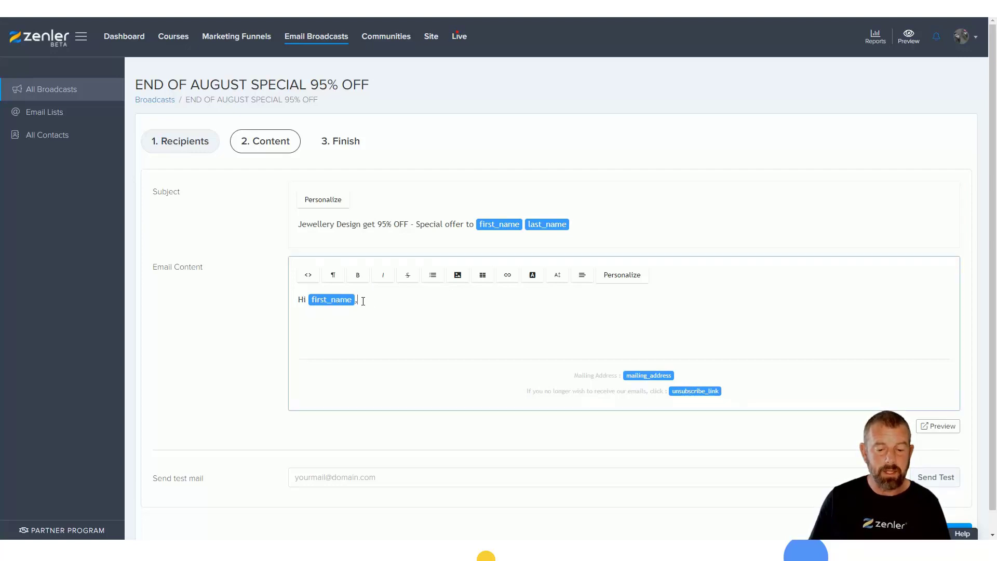
- Add a body sentence and a 'Cheers David' sign-off below the greeting, then preview the email
{"action": "left_click", "coordinate": [622, 274]}
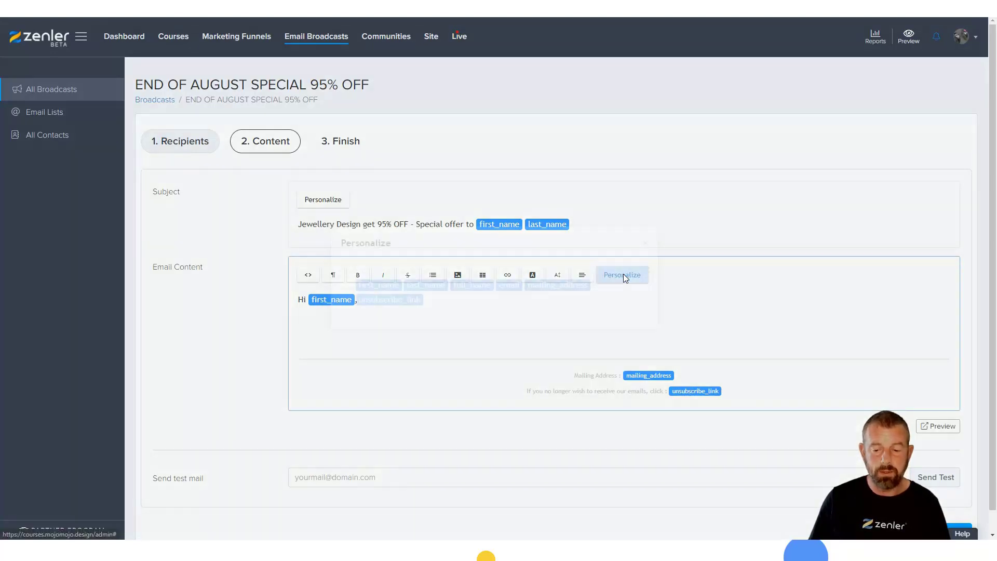
{"action": "left_click", "coordinate": [622, 275]}
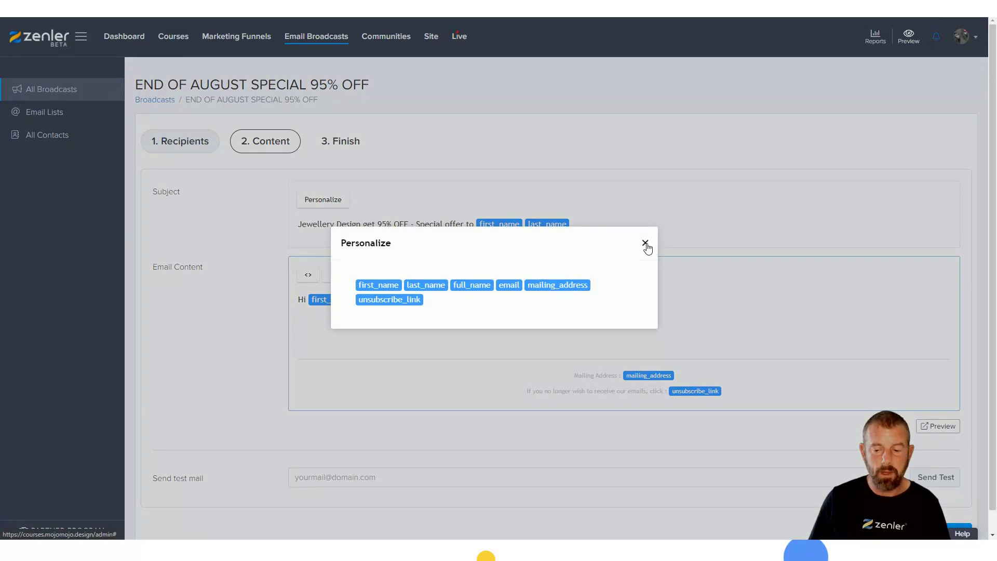
{"action": "left_click", "coordinate": [645, 244]}
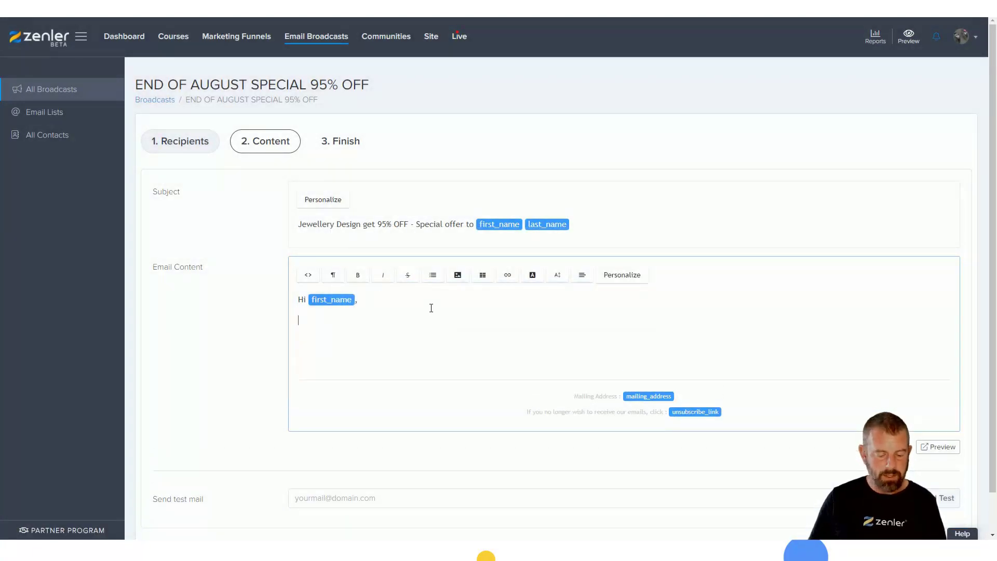
{"action": "type", "text": "djos gsd ighsdpighpsd hgusdhpiughsduhg hsdg."}
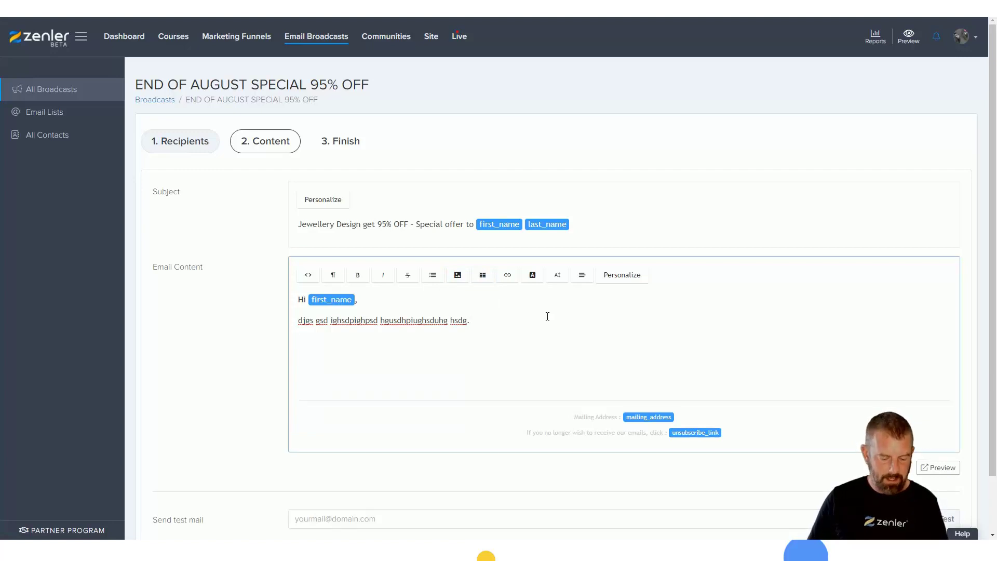
{"action": "type", "text": "Cheers David"}
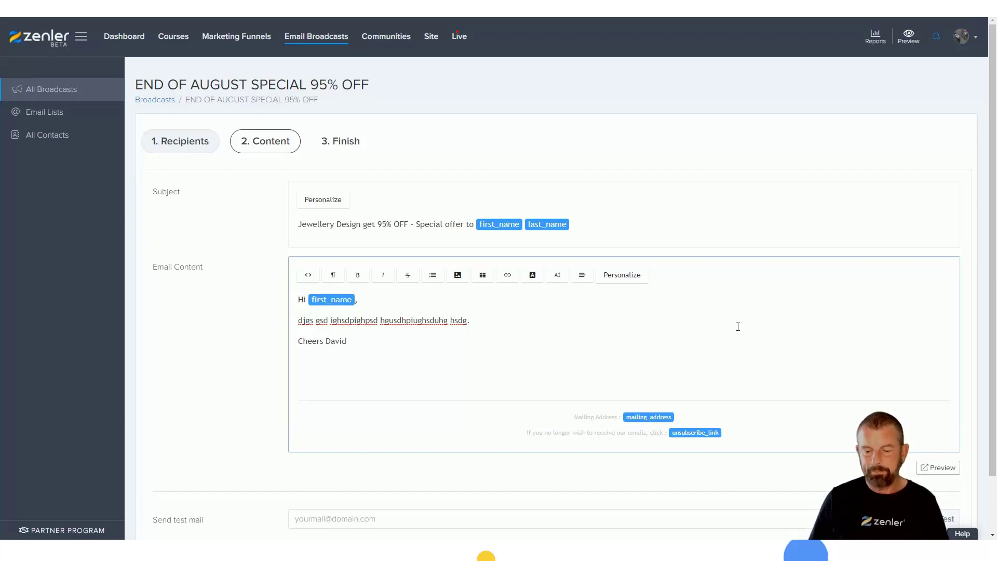
{"action": "left_click", "coordinate": [938, 467]}
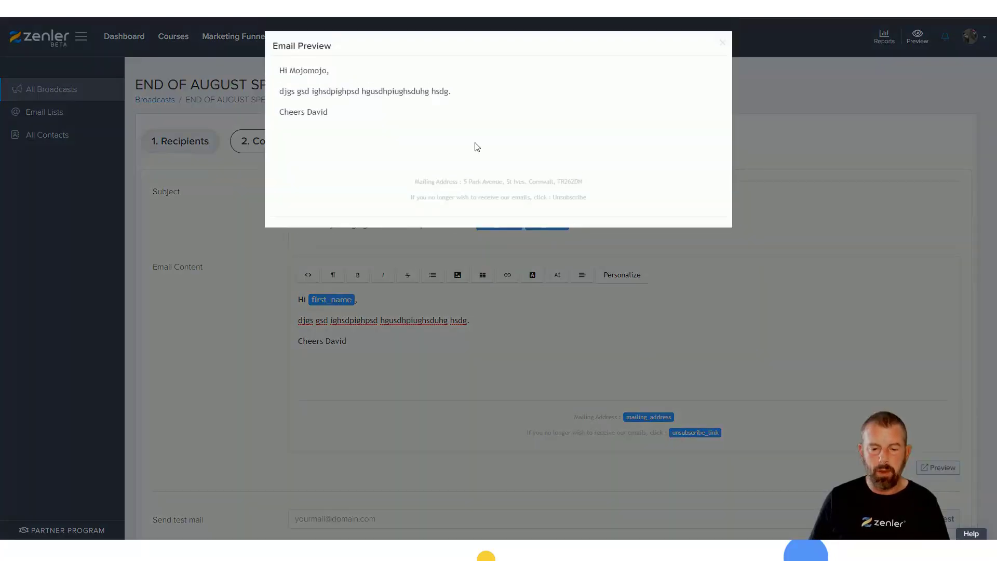
- Close the email preview and scroll down toward the Finish step
{"action": "left_click", "coordinate": [722, 42]}
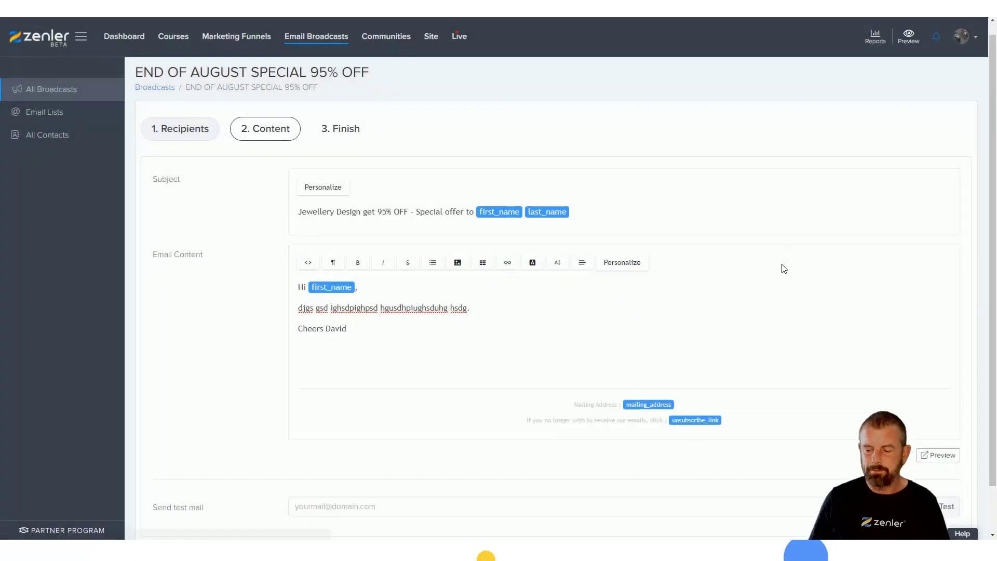
{"action": "scroll", "scroll_direction": "down", "scroll_amount": 3}
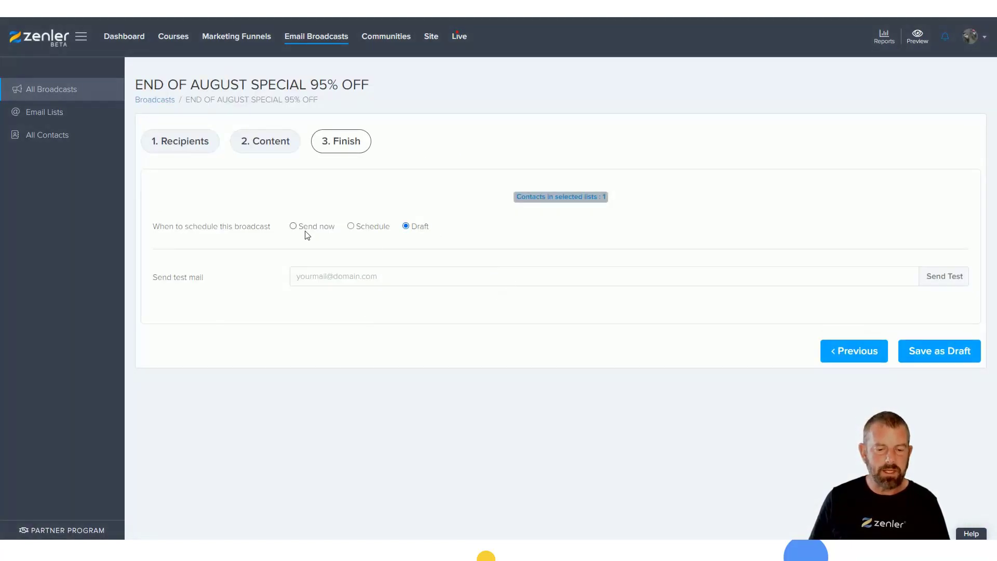
- Try the Schedule and Draft options, then choose Send now for the broadcast
{"action": "left_click", "coordinate": [293, 226]}
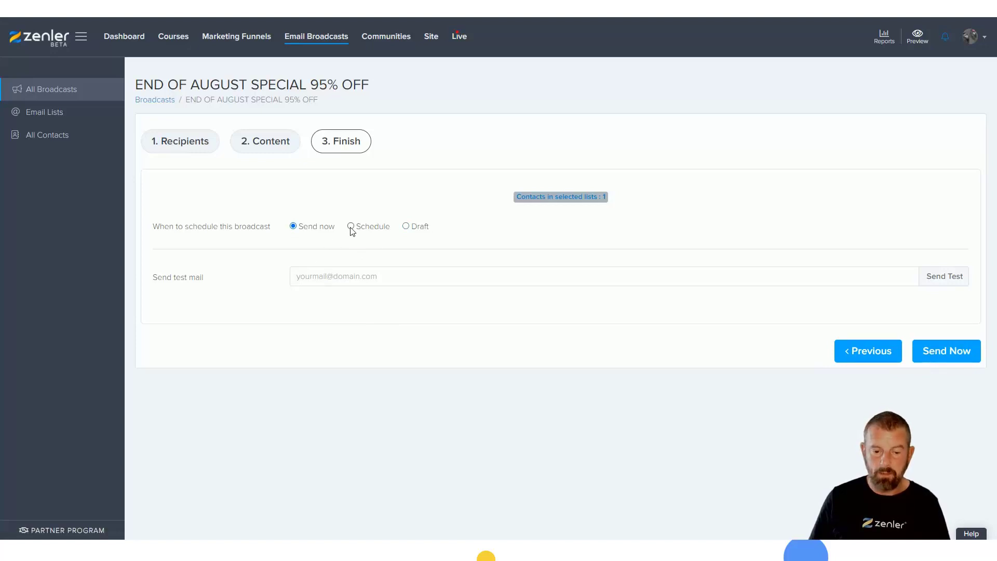
{"action": "left_click", "coordinate": [350, 226]}
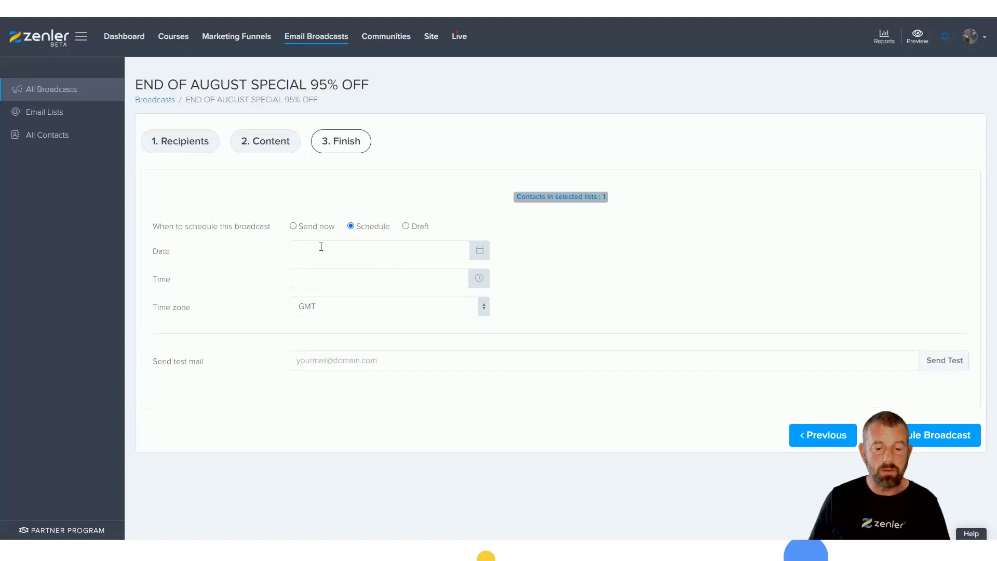
{"action": "left_click", "coordinate": [405, 226]}
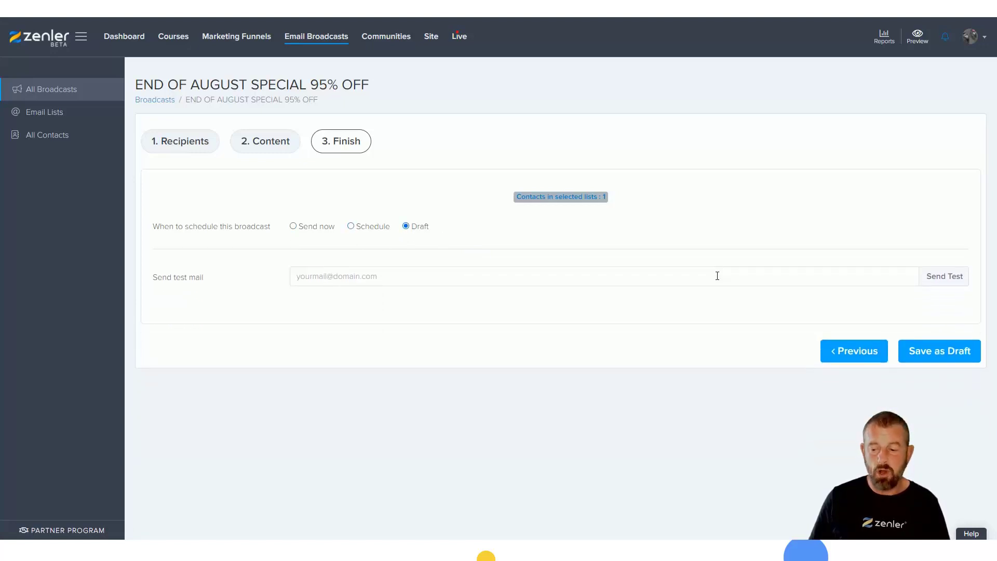
{"action": "mouse_move", "coordinate": [927, 363]}
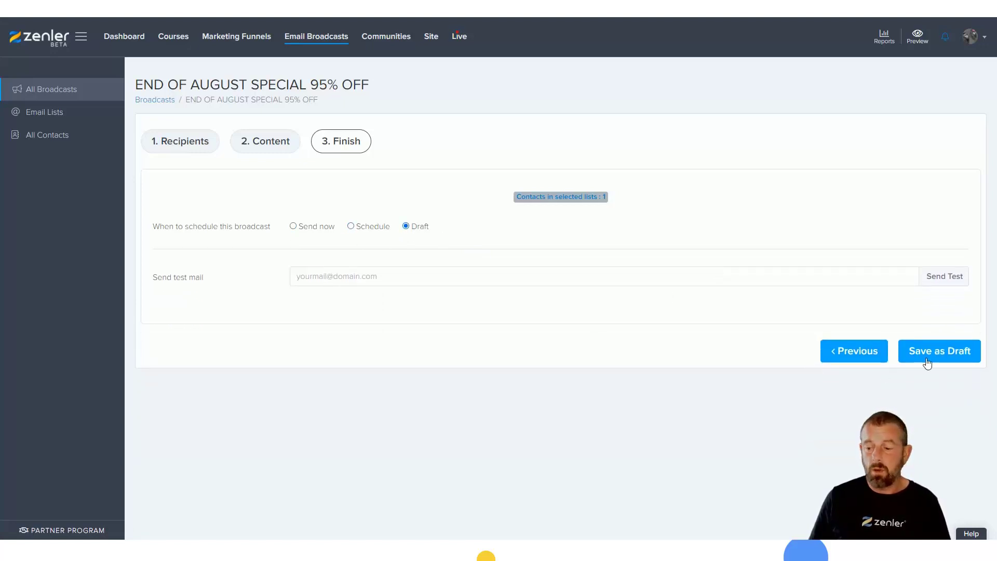
{"action": "left_click", "coordinate": [293, 226]}
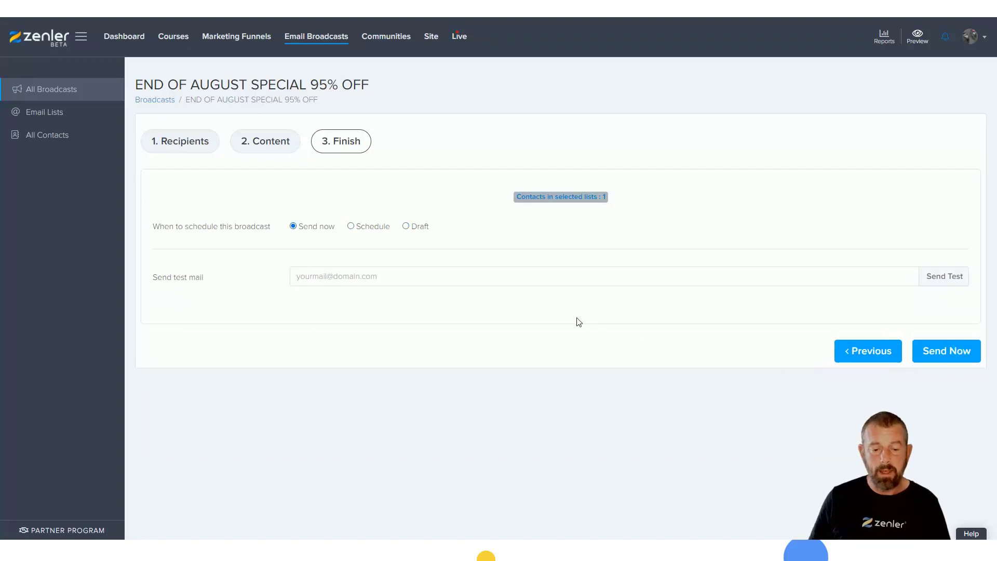
{"action": "mouse_move", "coordinate": [499, 431]}
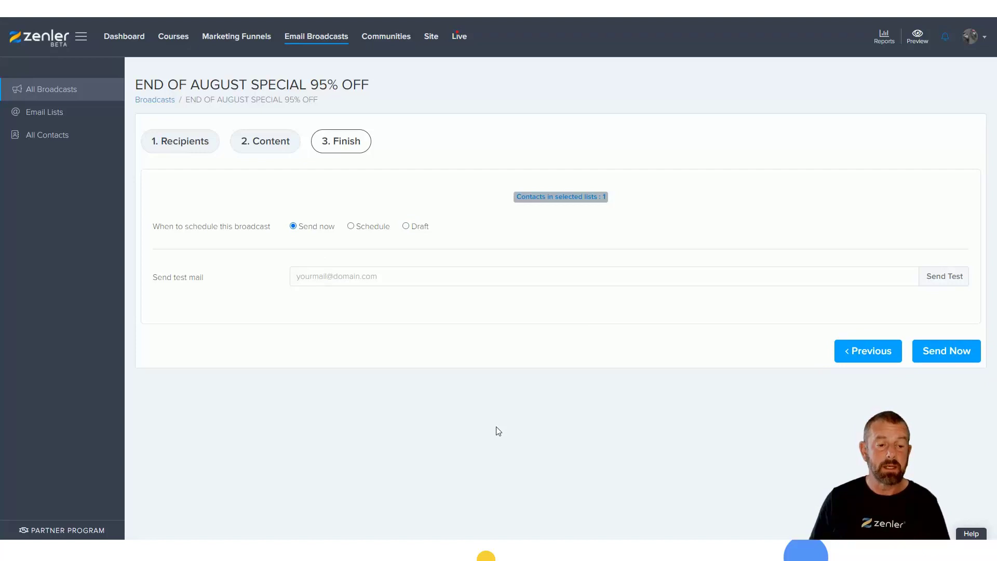
{"action": "mouse_move", "coordinate": [478, 352]}
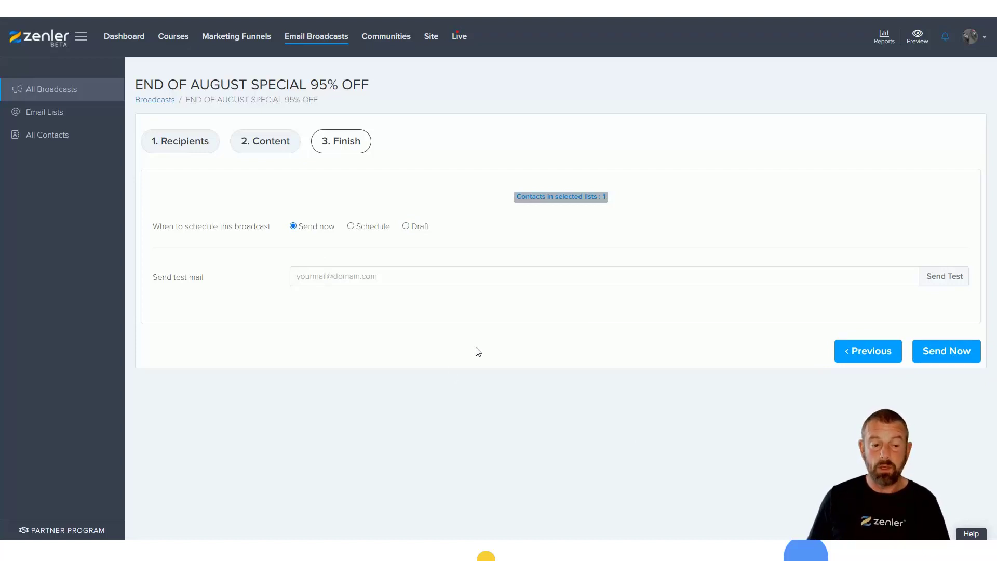
{"action": "mouse_move", "coordinate": [406, 346]}
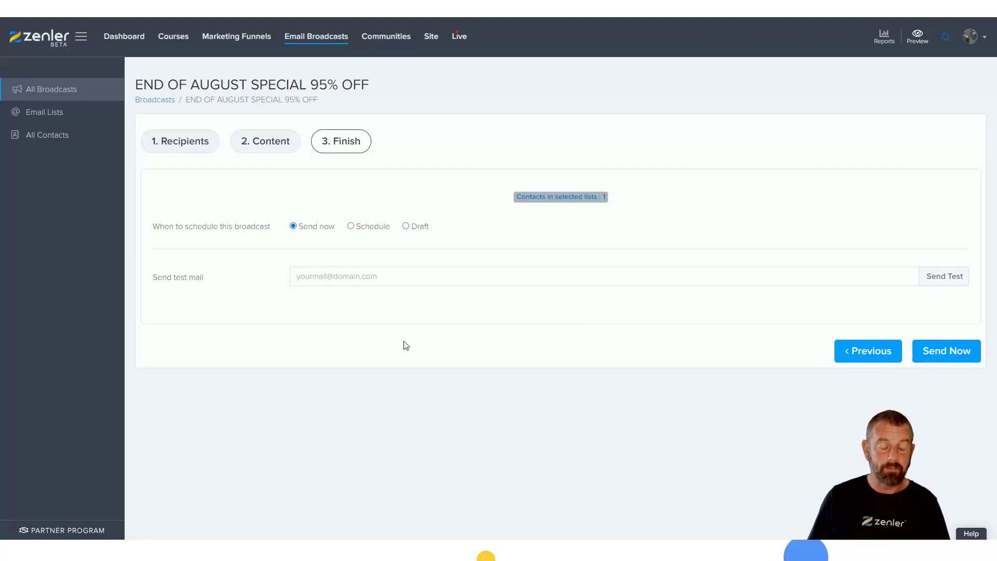
{"action": "mouse_move", "coordinate": [499, 323]}
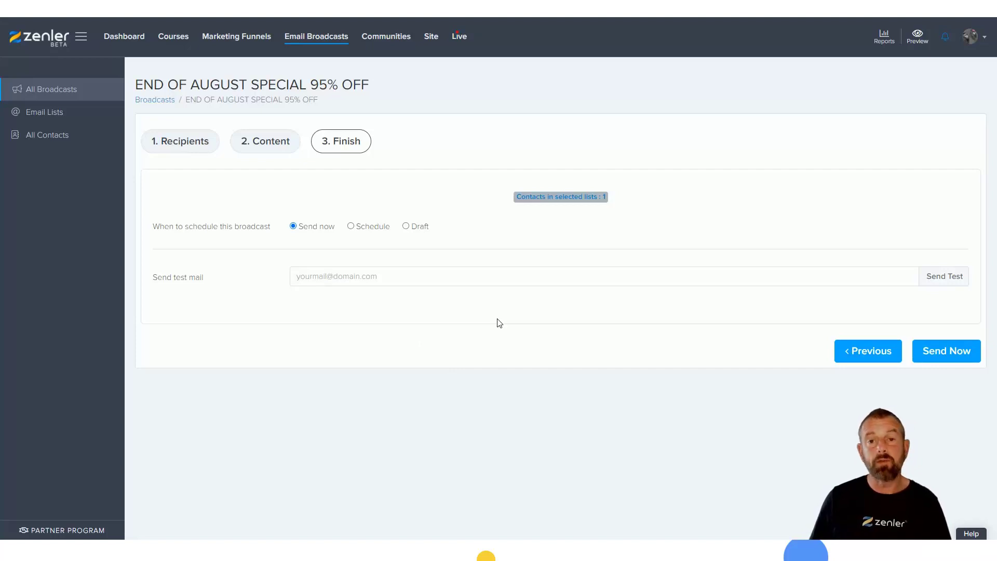
{"action": "mouse_move", "coordinate": [496, 314]}
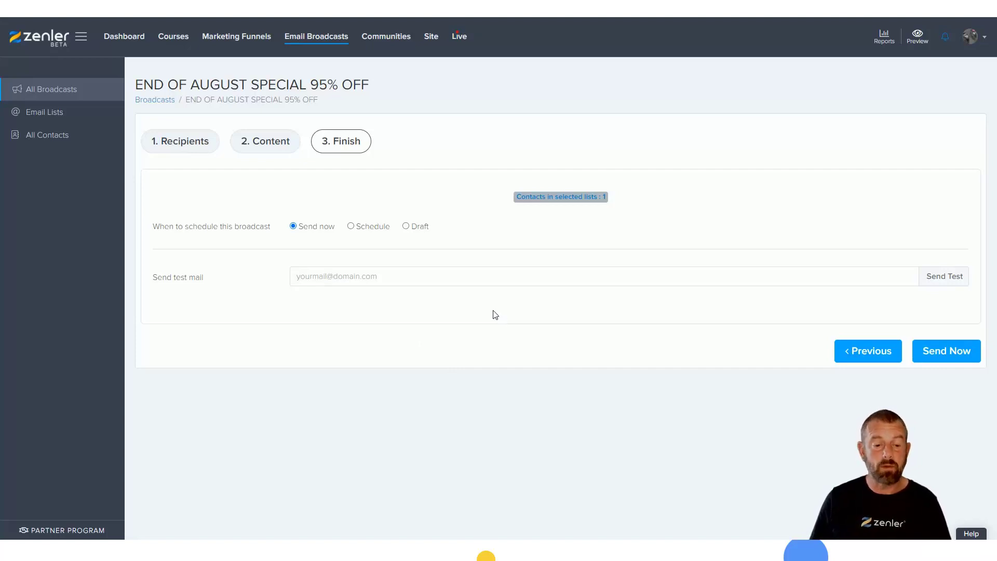
{"action": "mouse_move", "coordinate": [493, 317]}
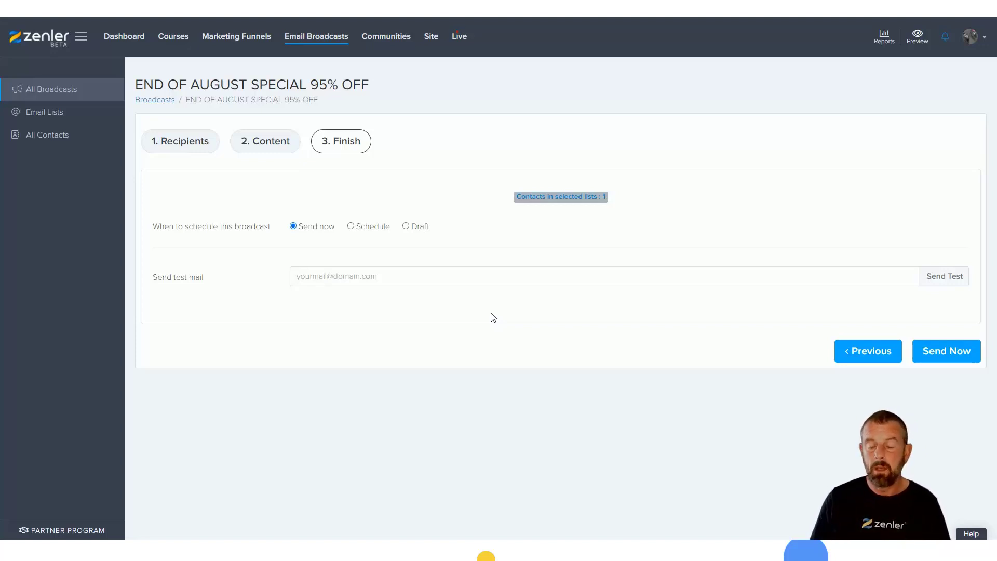
{"action": "mouse_move", "coordinate": [497, 326]}
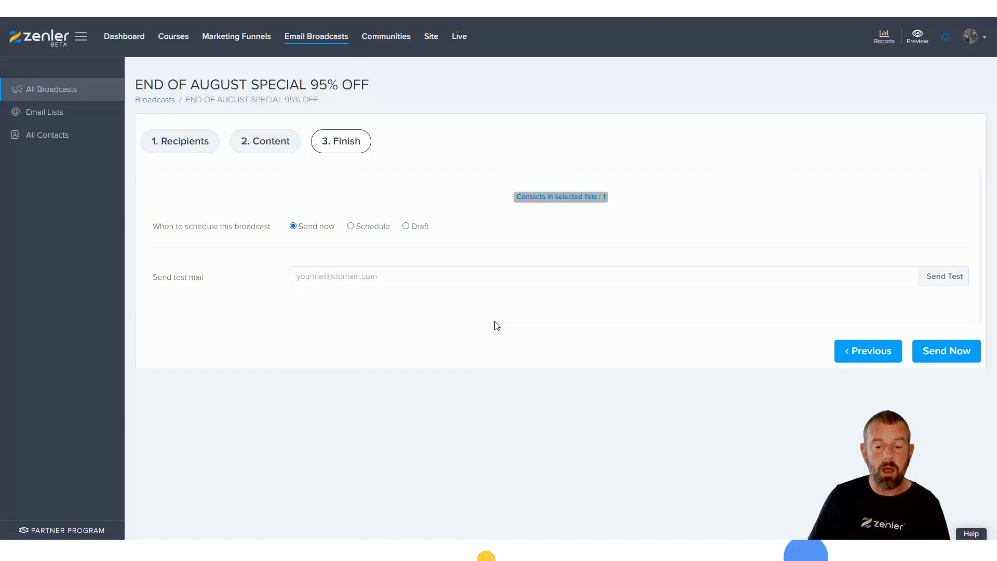
{"action": "mouse_move", "coordinate": [508, 339]}
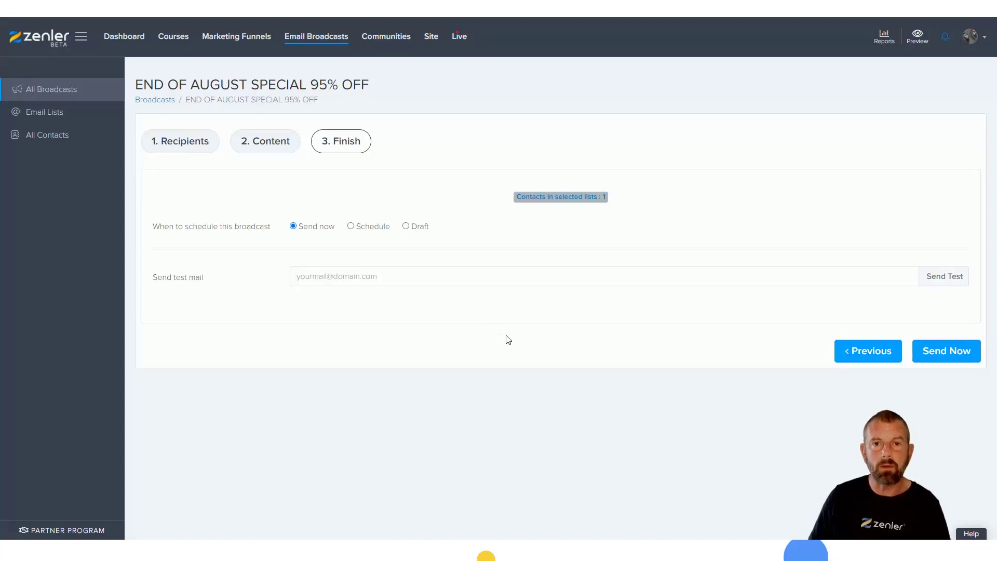